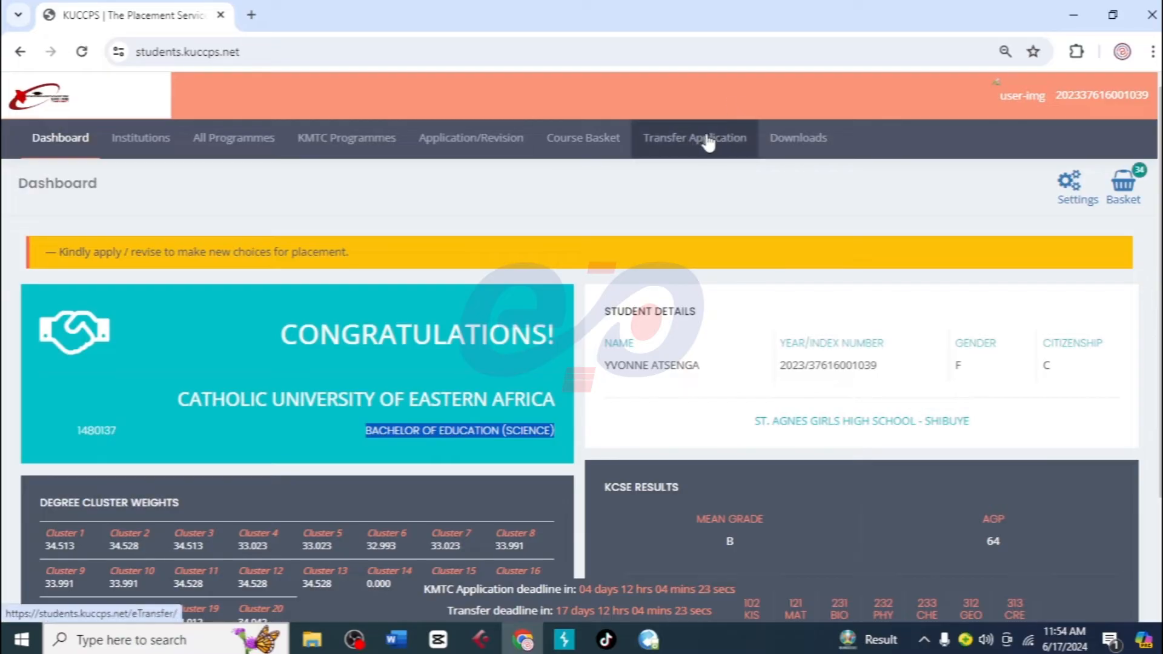
Step: Show the Transfer Application page and review the 2024 inter-institutional transfer instructions down to Applications Made
{"action": "left_click", "coordinate": [694, 137]}
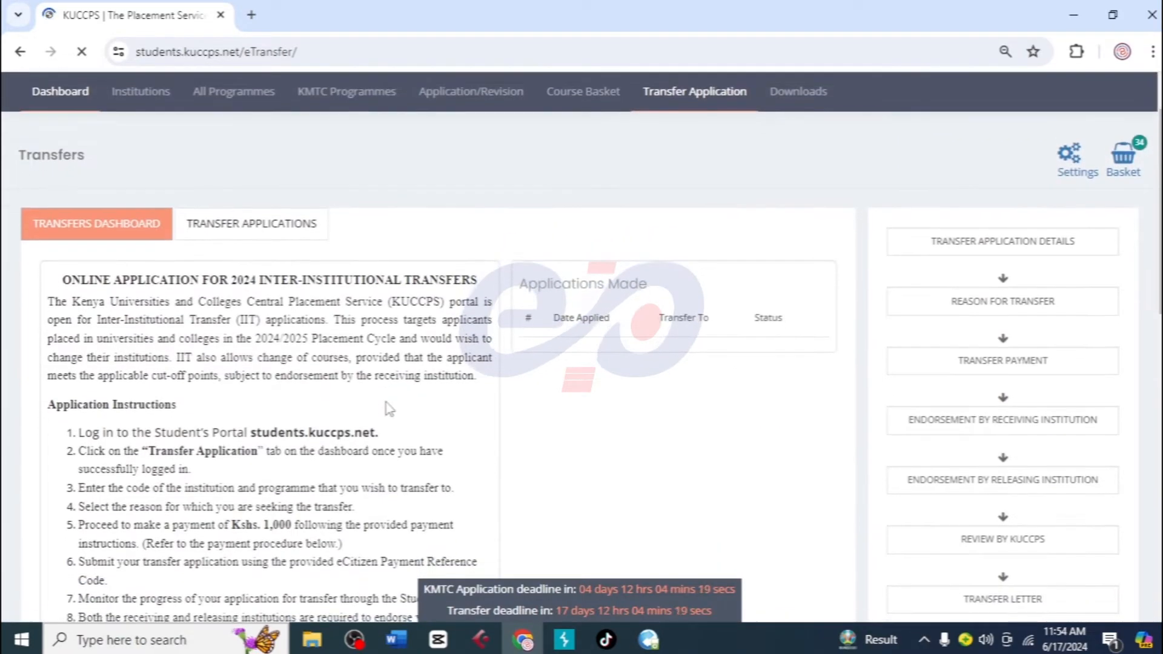
{"action": "scroll", "scroll_direction": "down", "scroll_amount": 3}
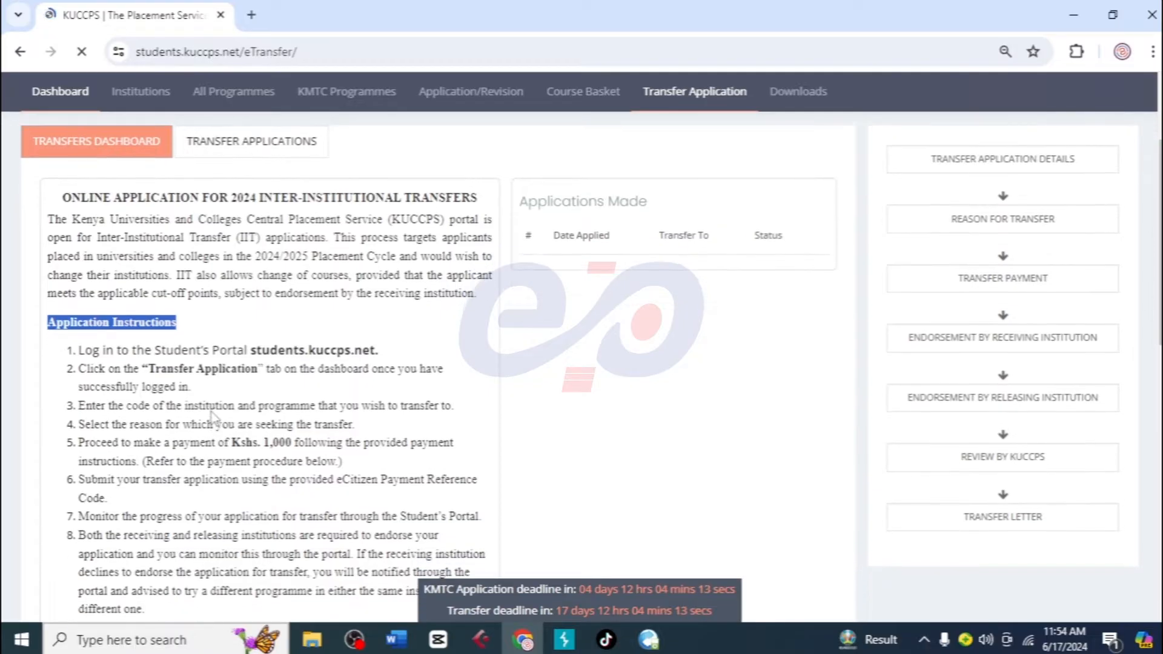
{"action": "scroll", "scroll_direction": "down", "scroll_amount": 3}
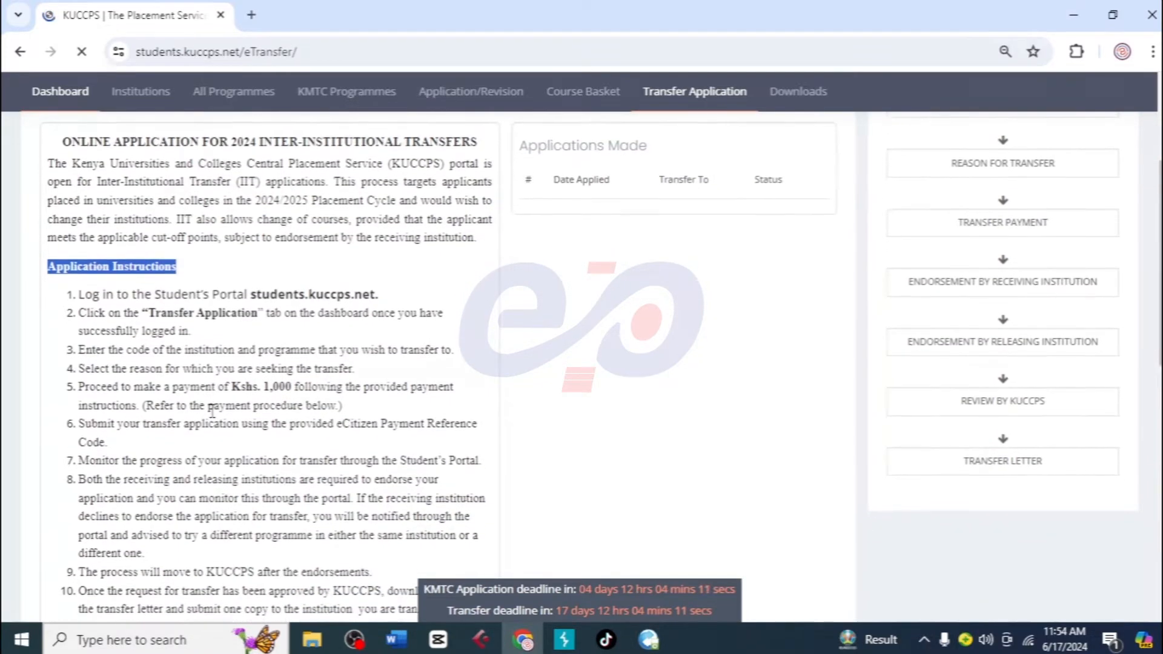
{"action": "scroll", "scroll_direction": "down", "scroll_amount": 3}
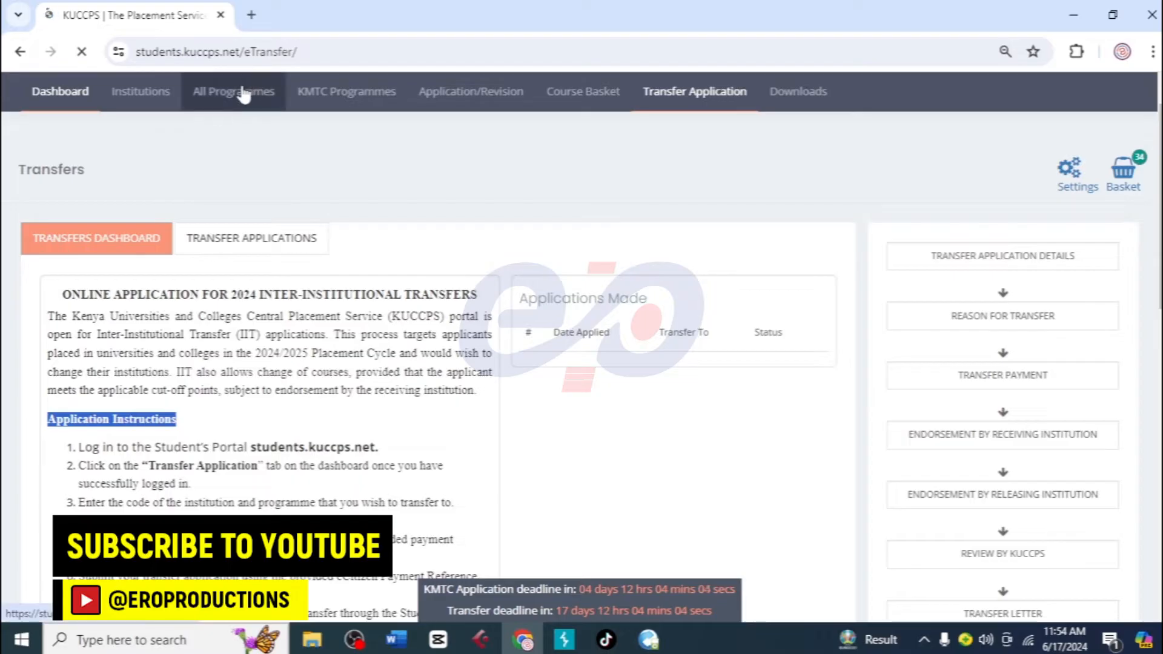
Step: From All Programmes, list the Cluster 19 - Education & Related degree programmes
{"action": "left_click", "coordinate": [233, 91]}
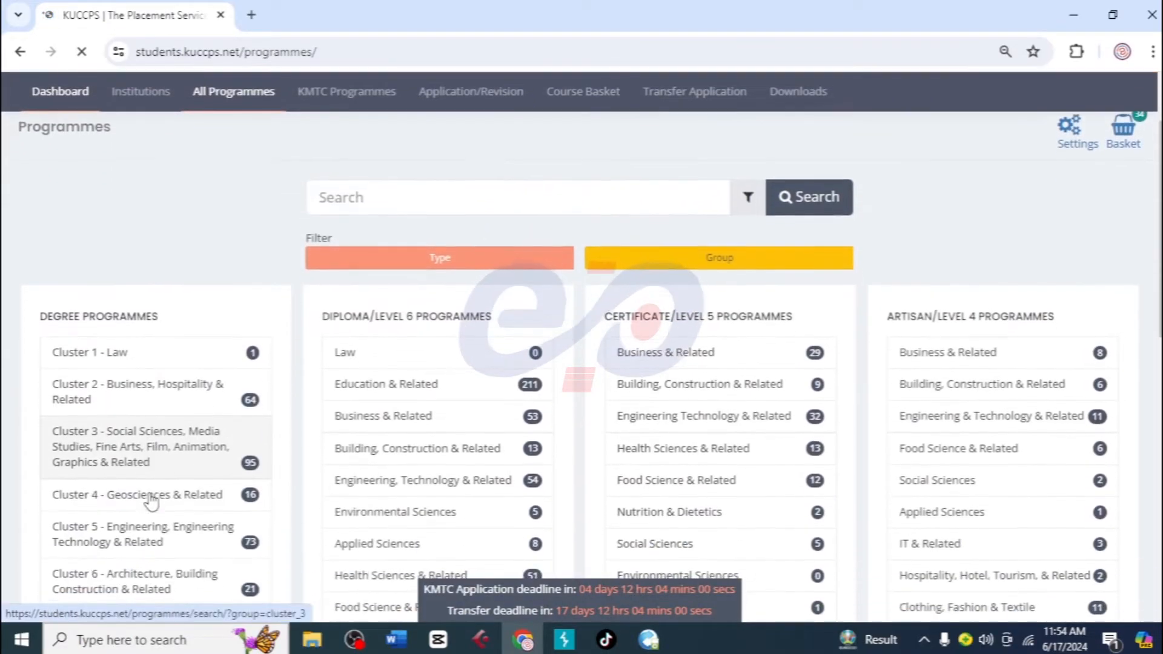
{"action": "scroll", "scroll_direction": "down", "scroll_amount": 3}
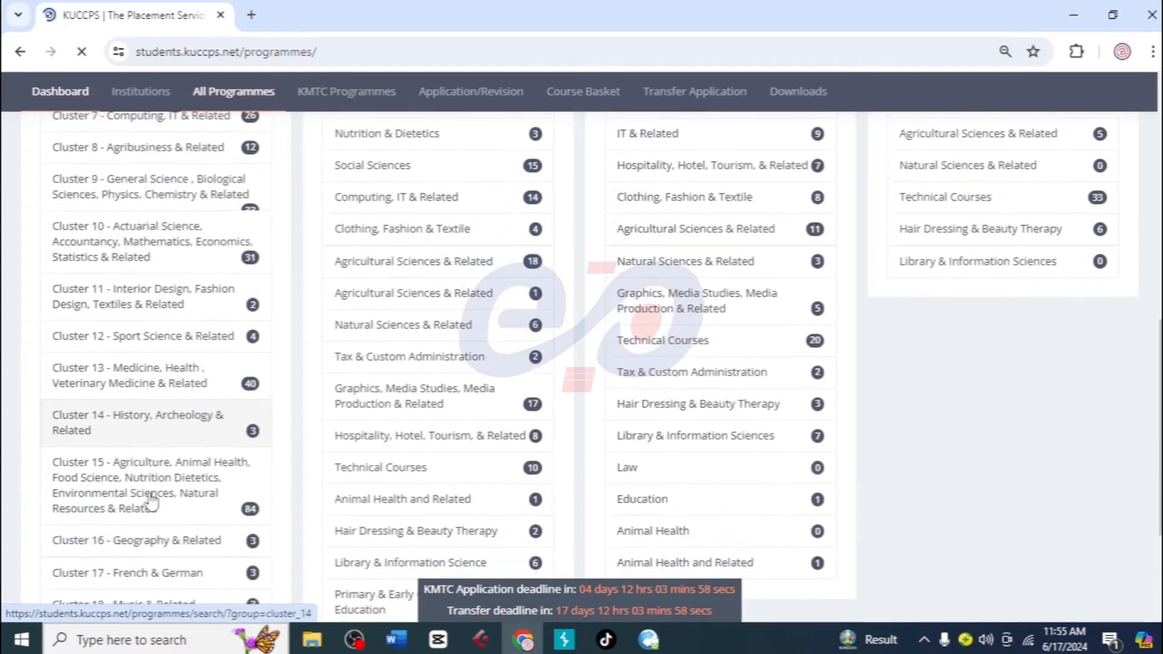
{"action": "scroll", "scroll_direction": "down", "scroll_amount": 3}
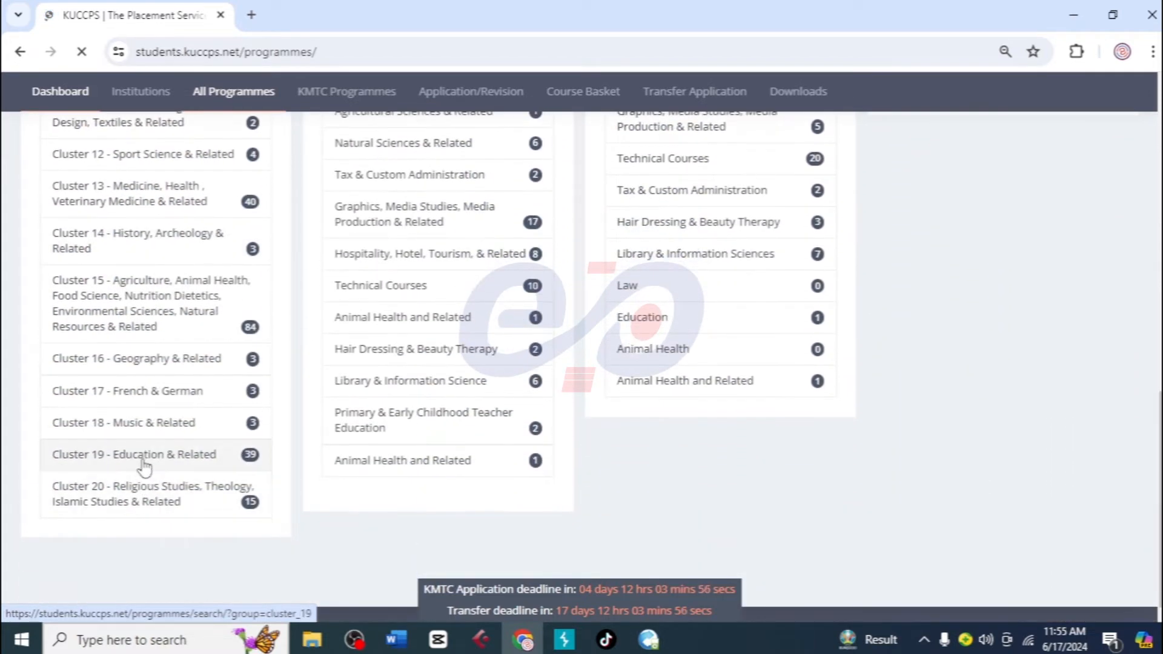
{"action": "left_click", "coordinate": [134, 454]}
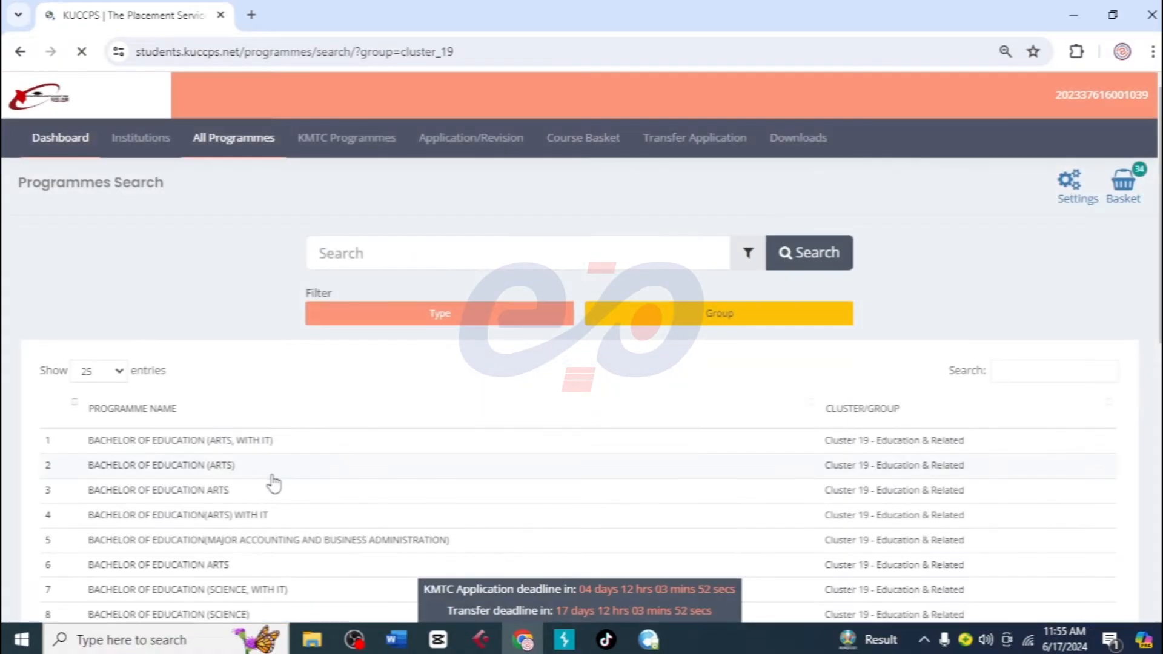
{"action": "scroll", "scroll_direction": "down", "scroll_amount": 3}
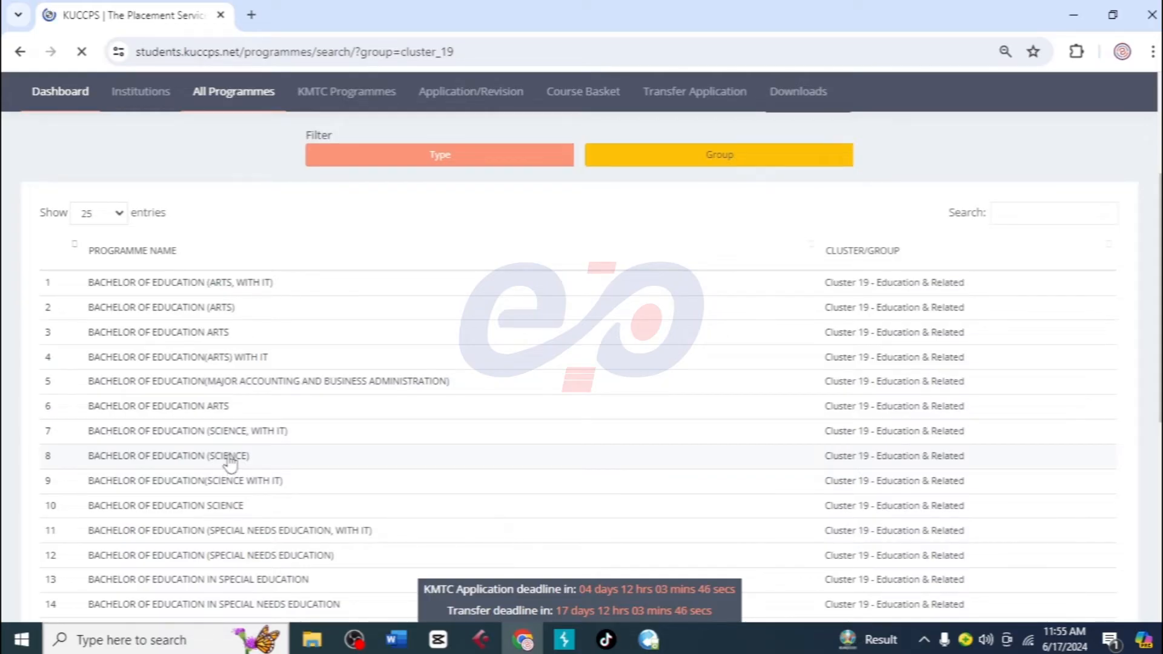
Step: List institutions offering Bachelor of Education (Science) and copy University of Embu's code 1093137
{"action": "left_click", "coordinate": [189, 456]}
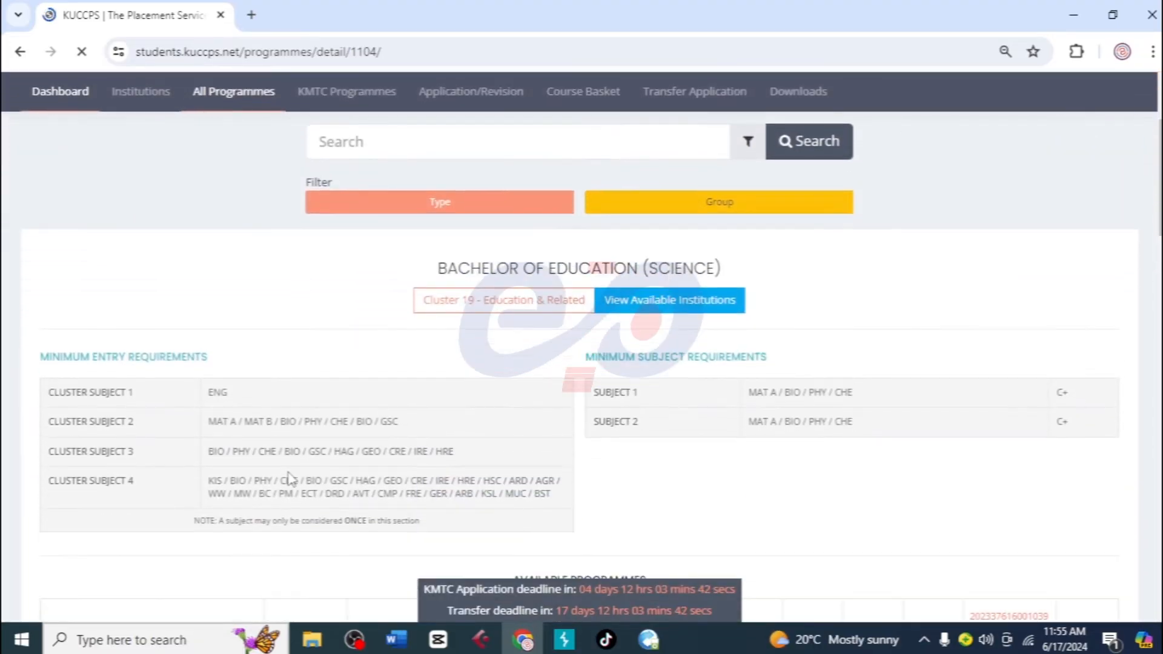
{"action": "scroll", "scroll_direction": "down", "scroll_amount": 3}
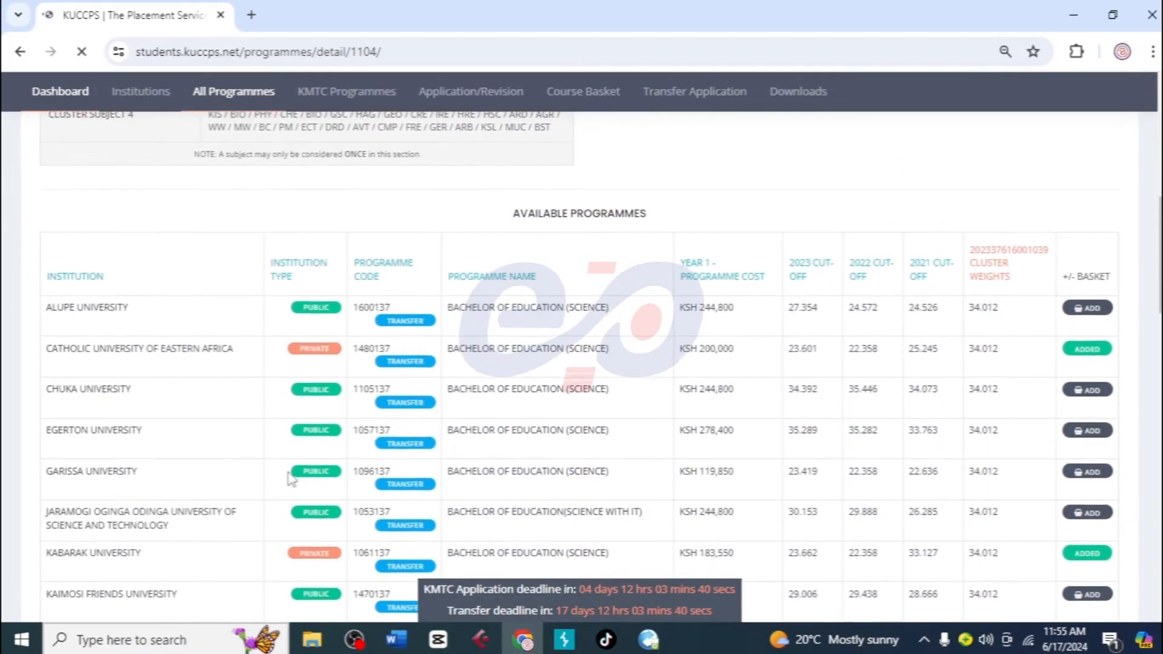
{"action": "scroll", "scroll_direction": "down", "scroll_amount": 3}
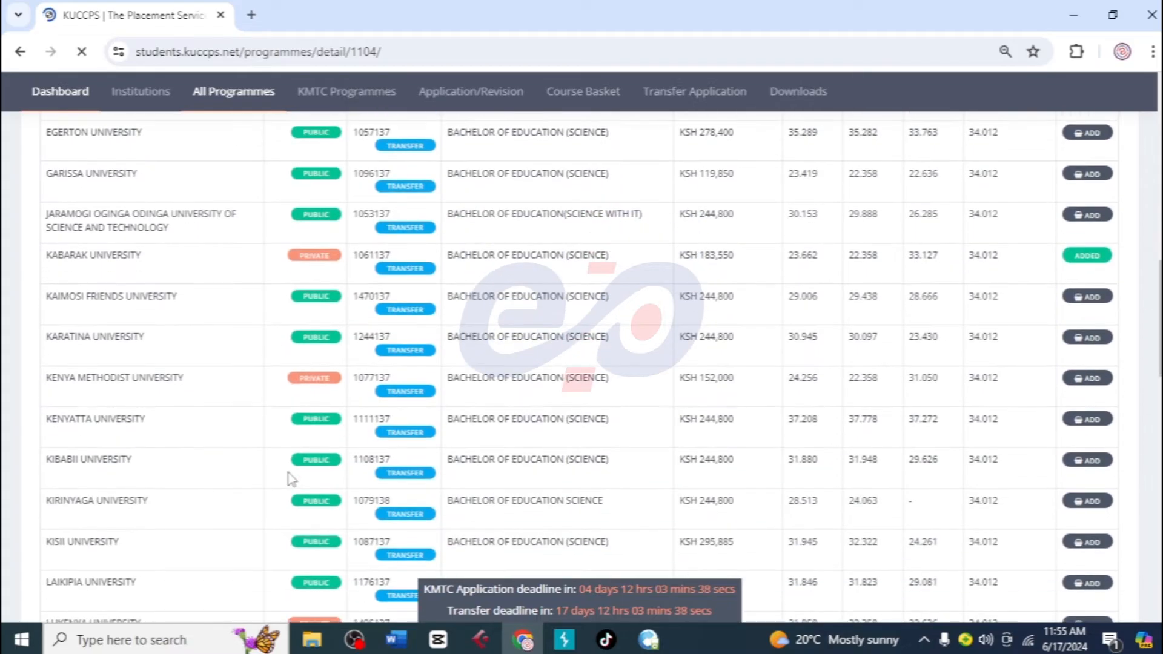
{"action": "scroll", "scroll_direction": "down", "scroll_amount": 3}
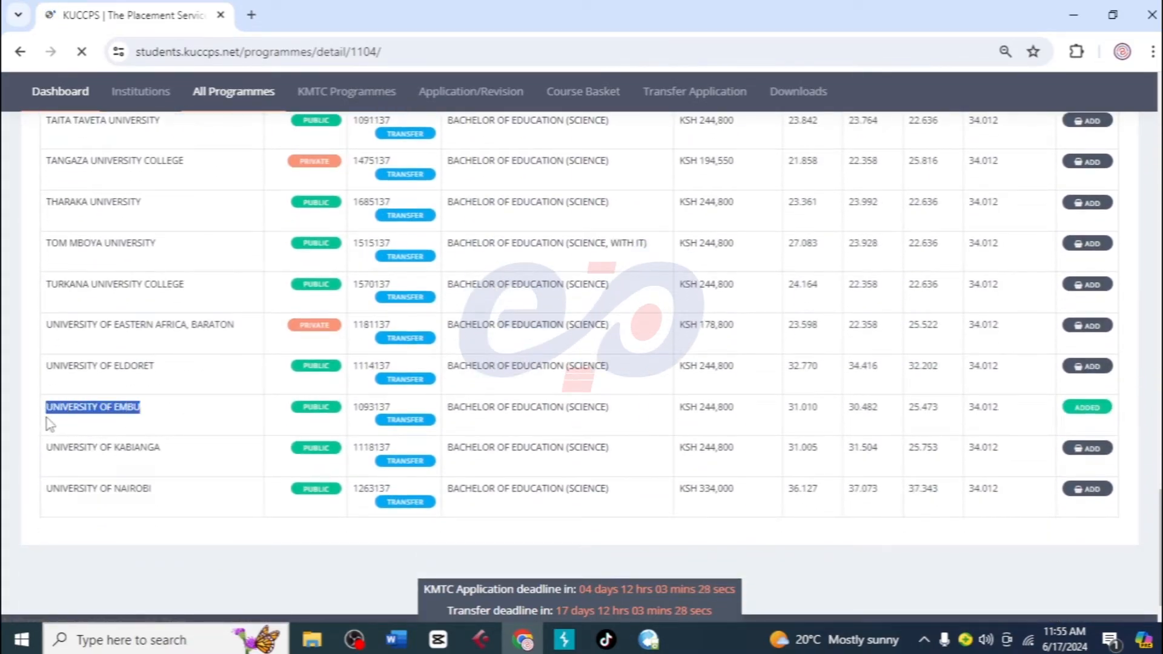
{"action": "mouse_move", "coordinate": [355, 407]}
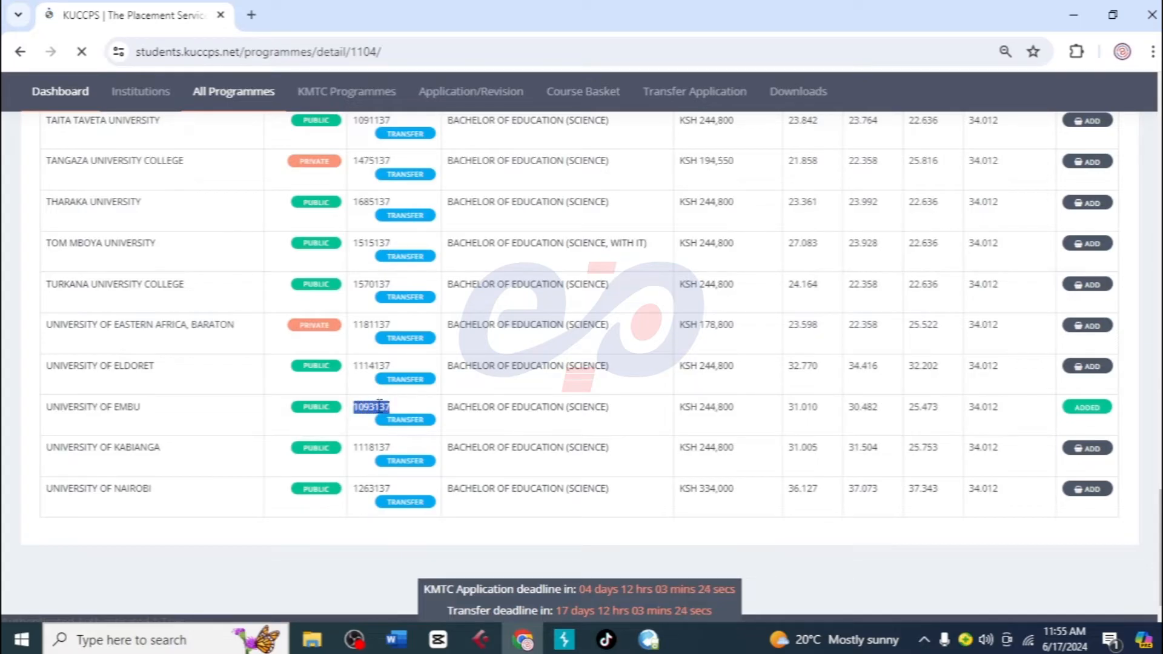
{"action": "right_click", "coordinate": [370, 407]}
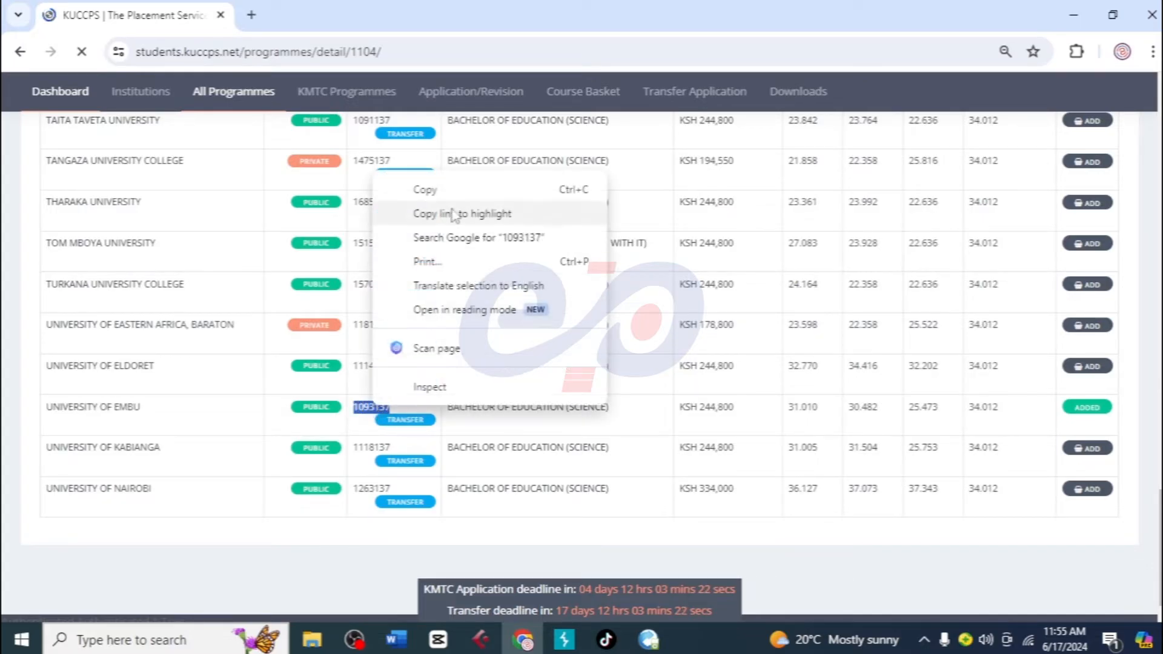
{"action": "left_click", "coordinate": [523, 183]}
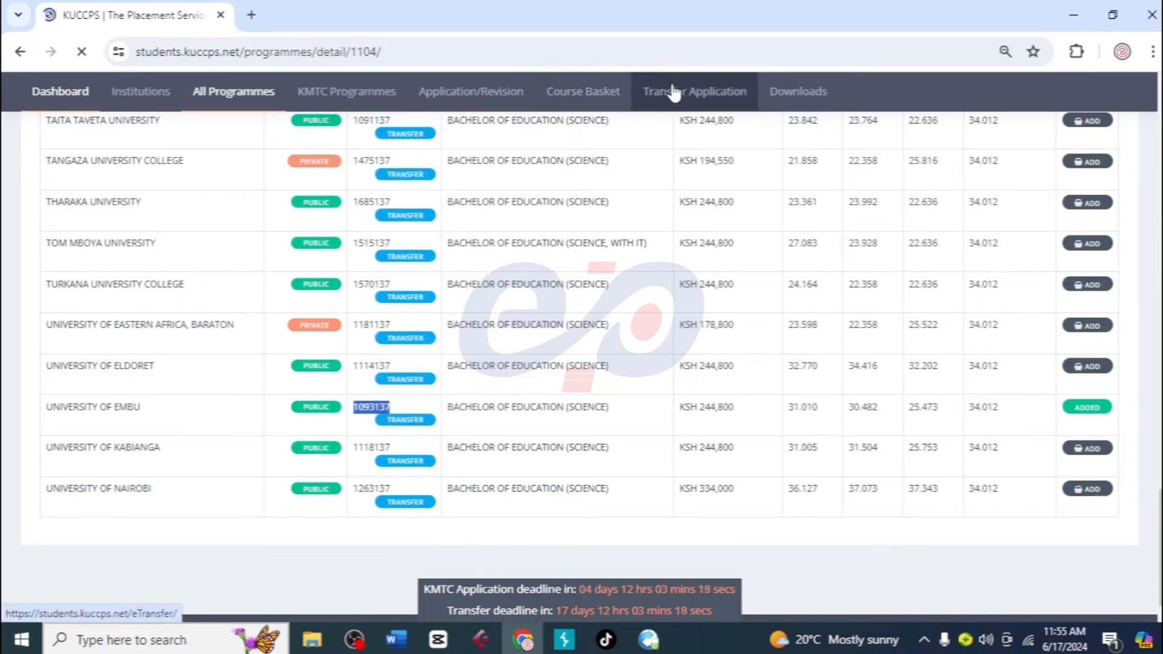
Step: Return to the Transfer Application page and start a new transfer application form
{"action": "left_click", "coordinate": [694, 90]}
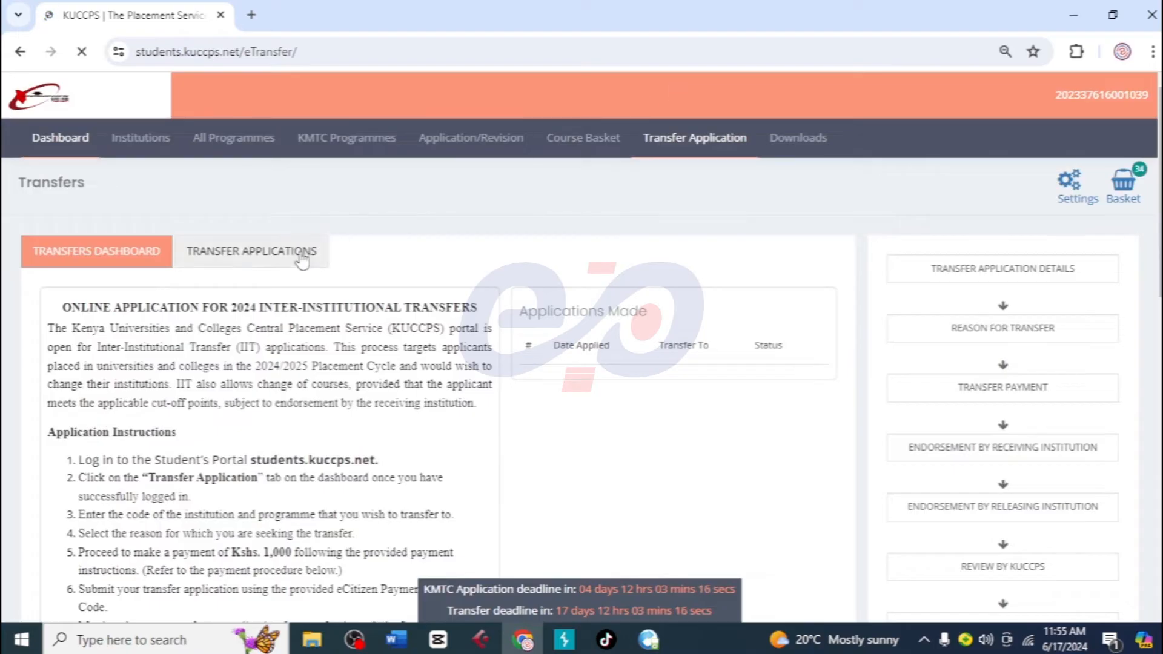
{"action": "left_click", "coordinate": [251, 251]}
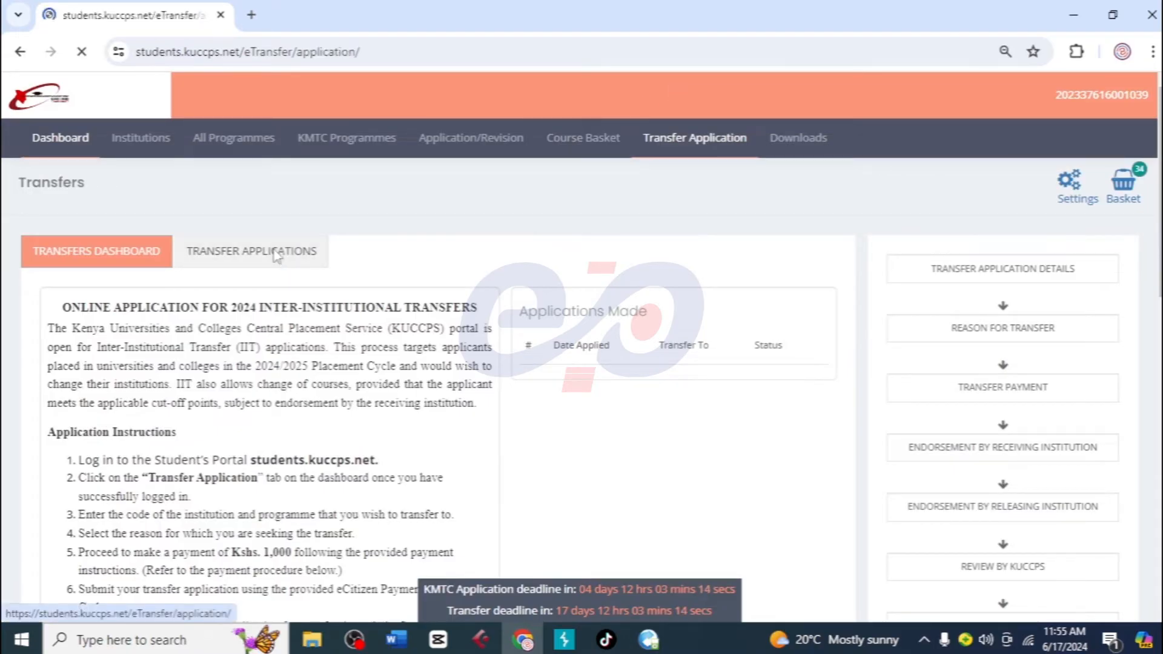
{"action": "left_click", "coordinate": [251, 250]}
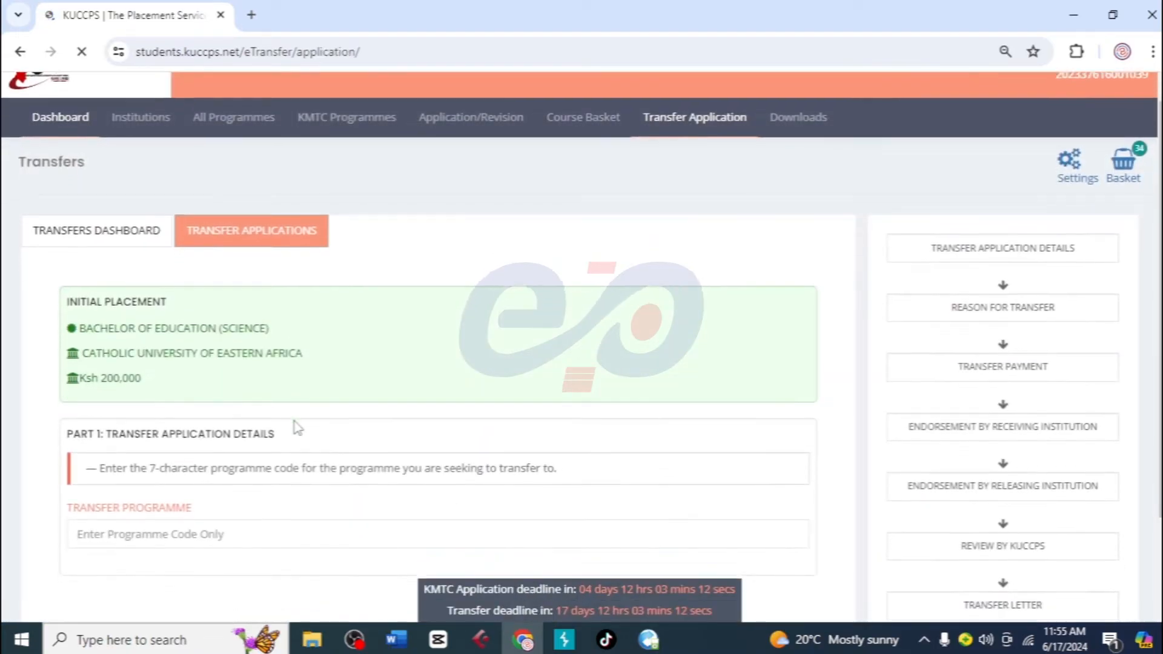
{"action": "scroll", "scroll_direction": "down", "scroll_amount": 3}
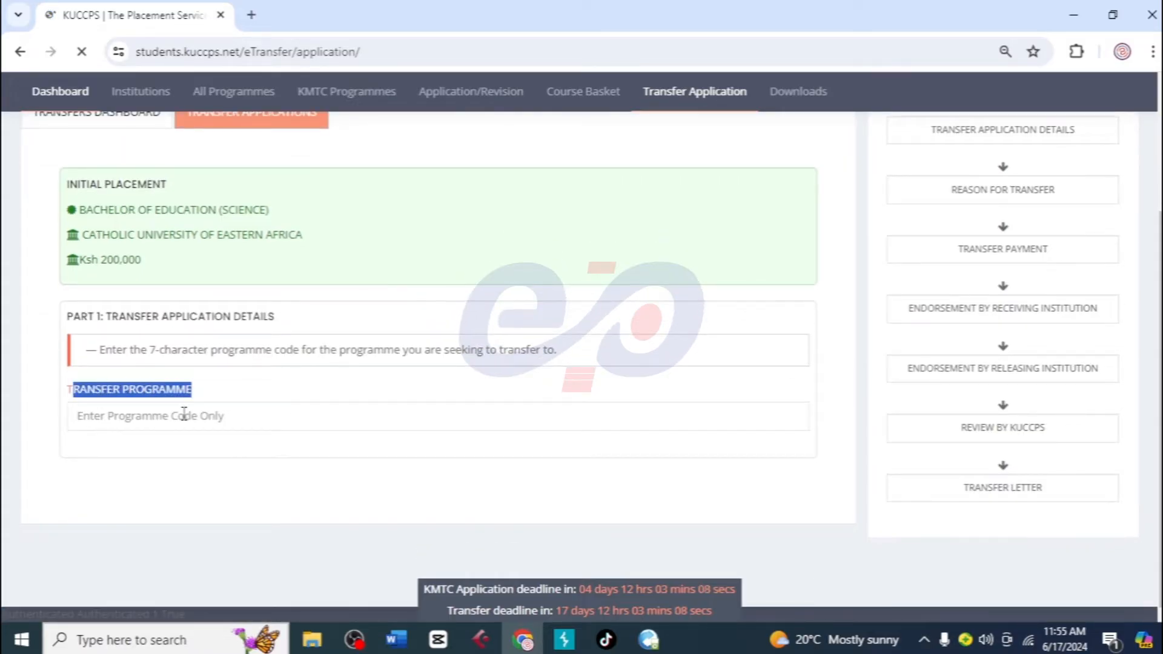
Step: Enter transfer programme code 1093137 and confirm all minimum requirements are met
{"action": "type", "text": "1093137"}
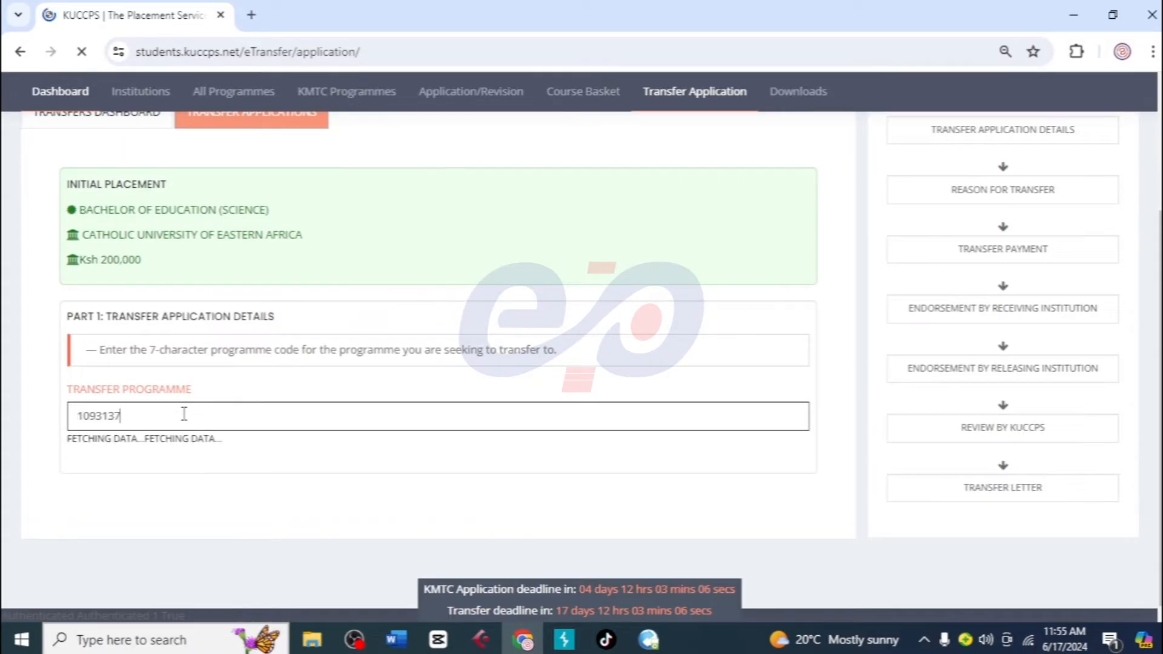
{"action": "scroll", "scroll_direction": "down", "scroll_amount": 3}
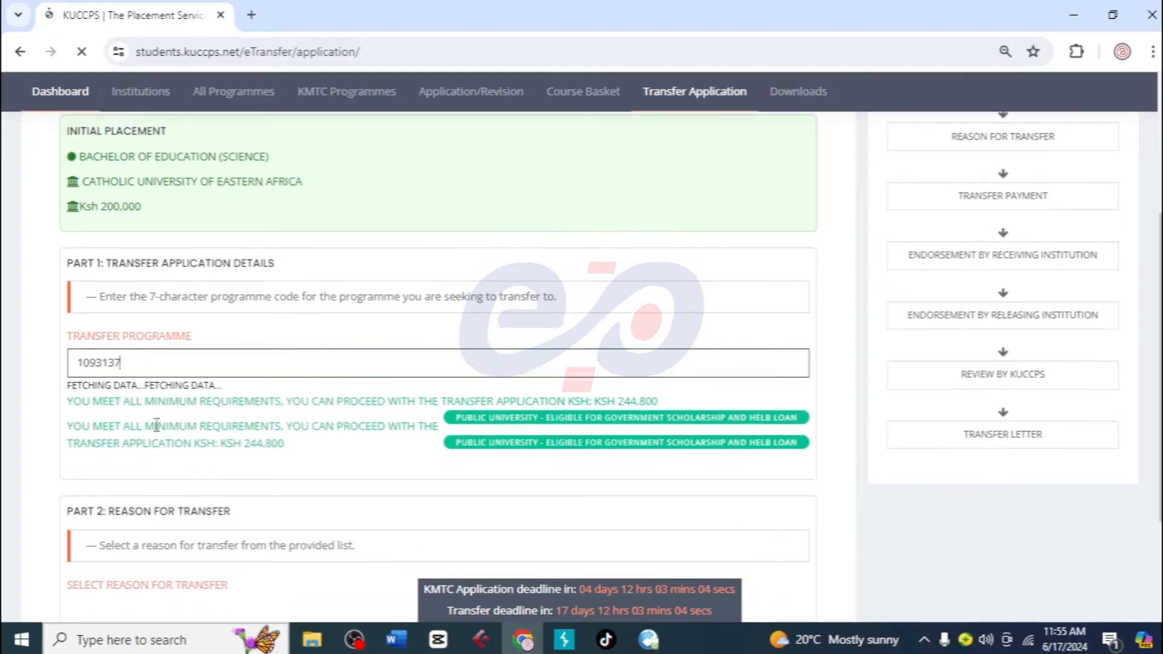
{"action": "left_click_drag", "start_coordinate": [67, 401], "coordinate": [248, 401]}
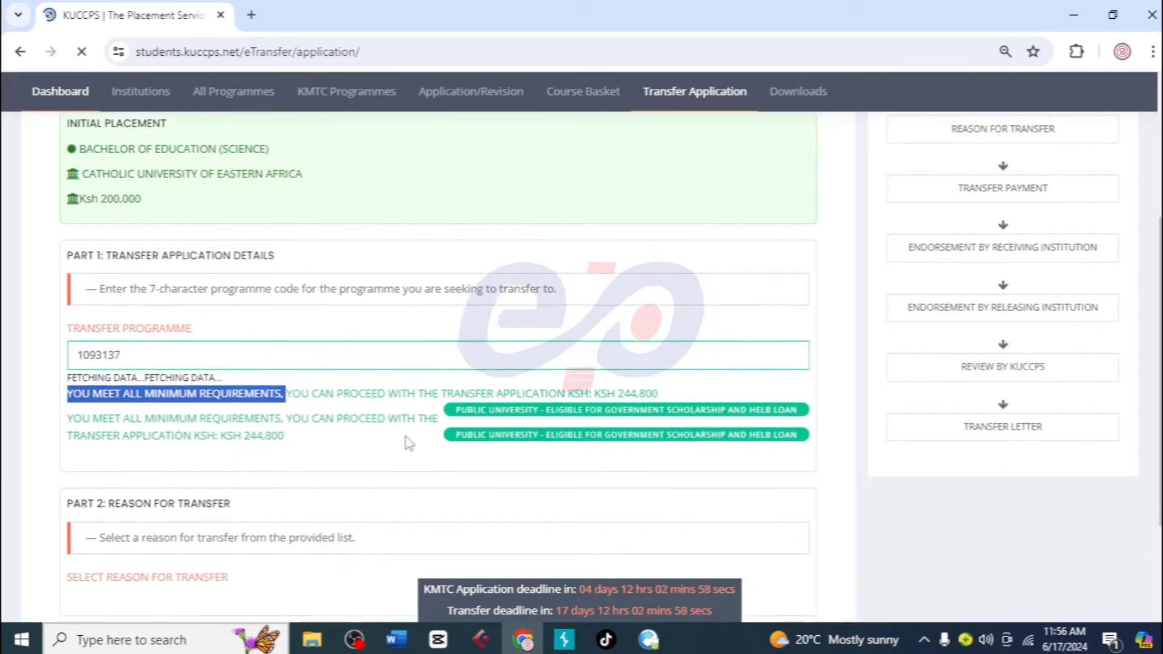
{"action": "scroll", "scroll_direction": "down", "scroll_amount": 3}
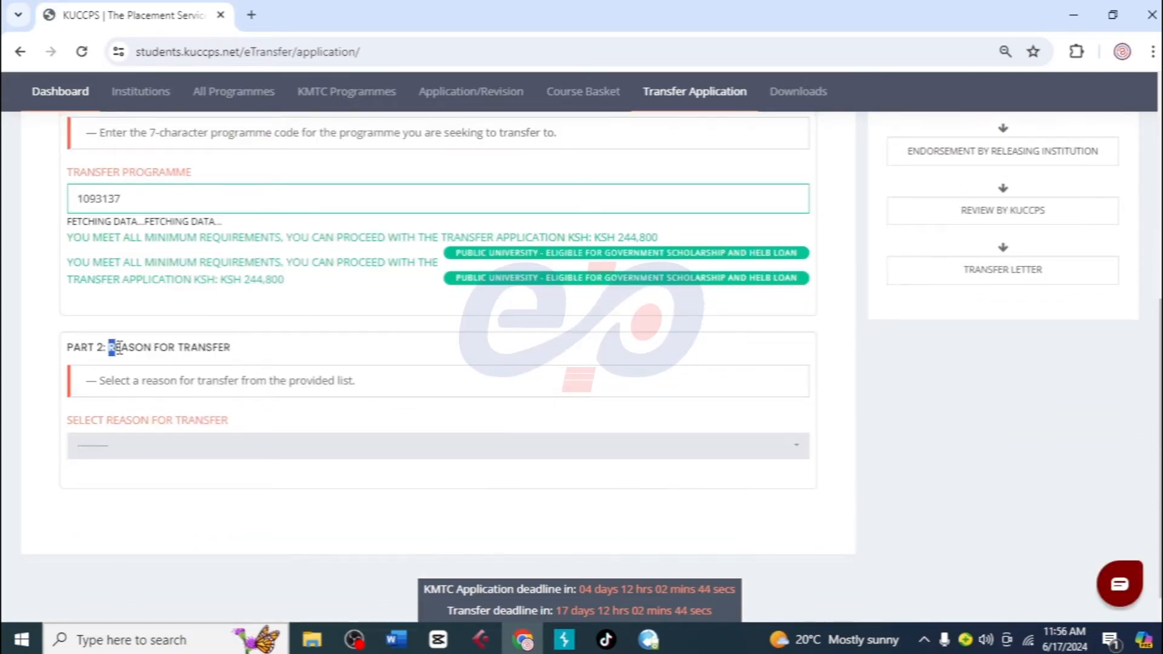
Step: Choose Financial Reasons as the reason for transfer and reach Part 3: Transfer Payment
{"action": "left_click", "coordinate": [437, 445]}
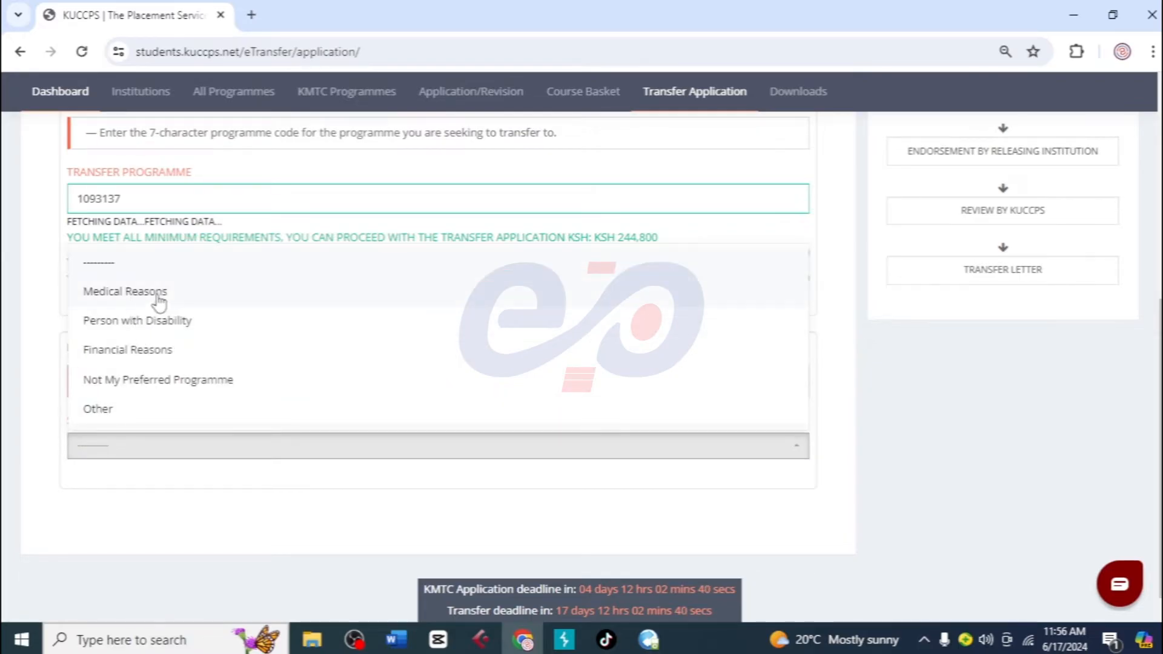
{"action": "mouse_move", "coordinate": [115, 384]}
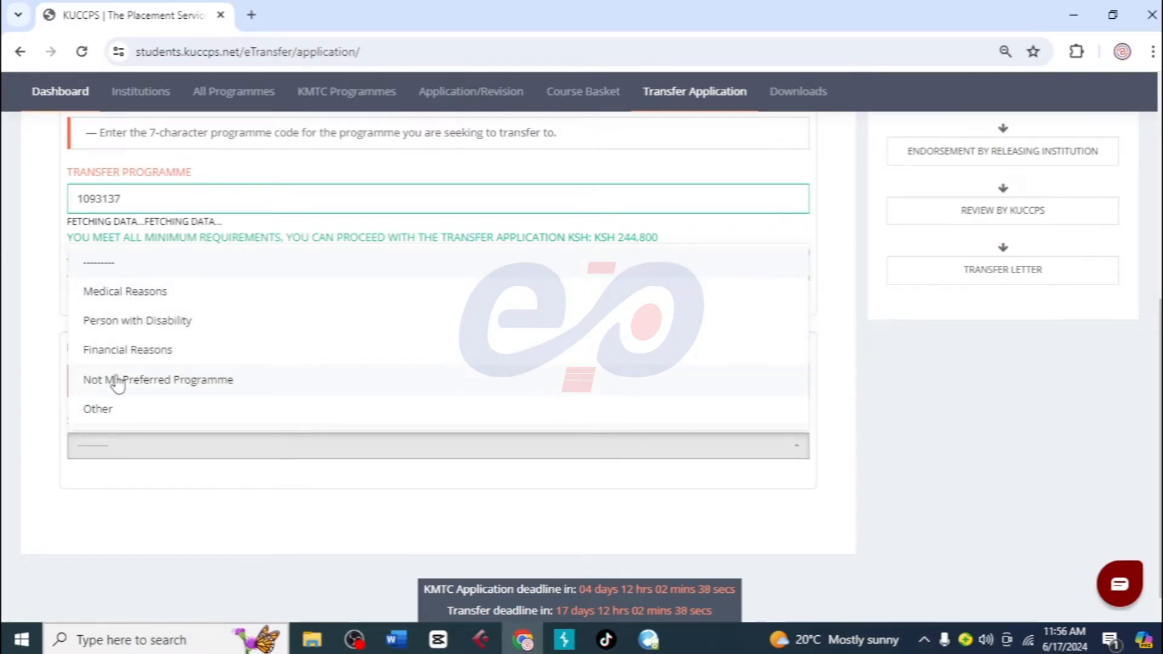
{"action": "left_click", "coordinate": [127, 348]}
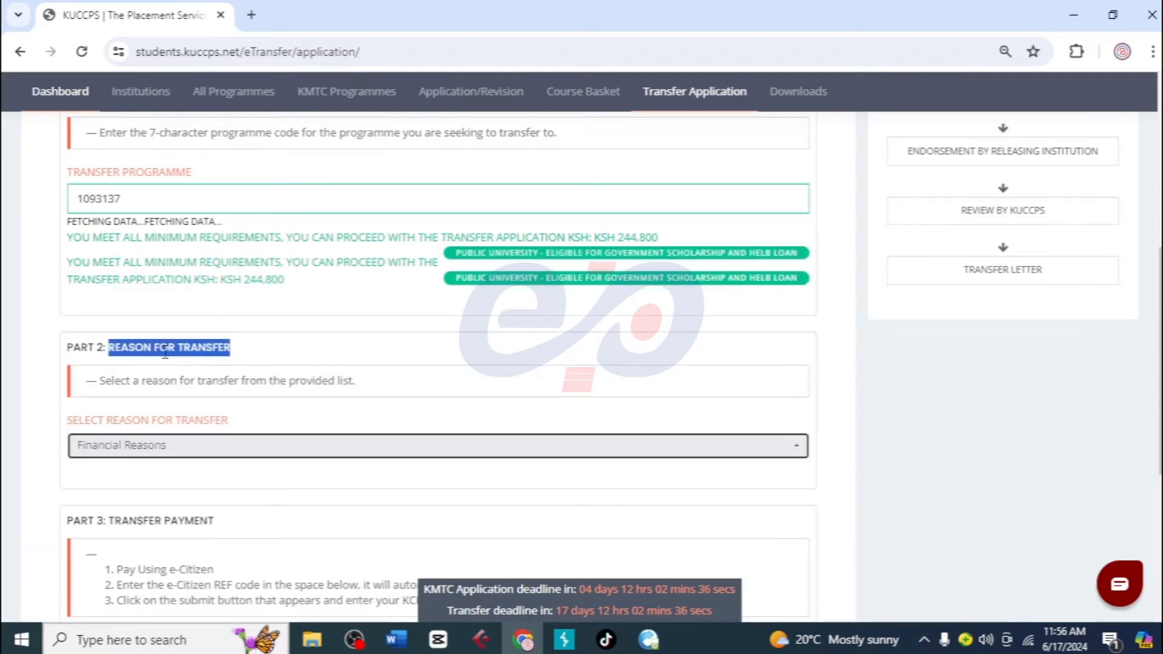
{"action": "scroll", "scroll_direction": "down", "scroll_amount": 3}
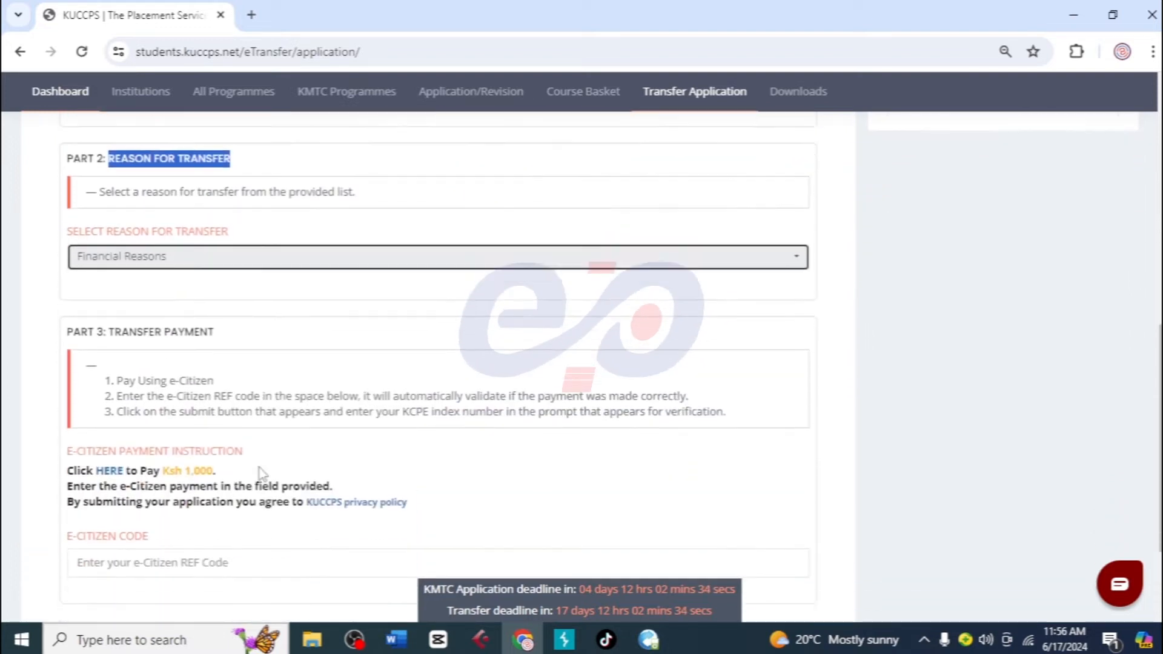
{"action": "scroll", "scroll_direction": "down", "scroll_amount": 3}
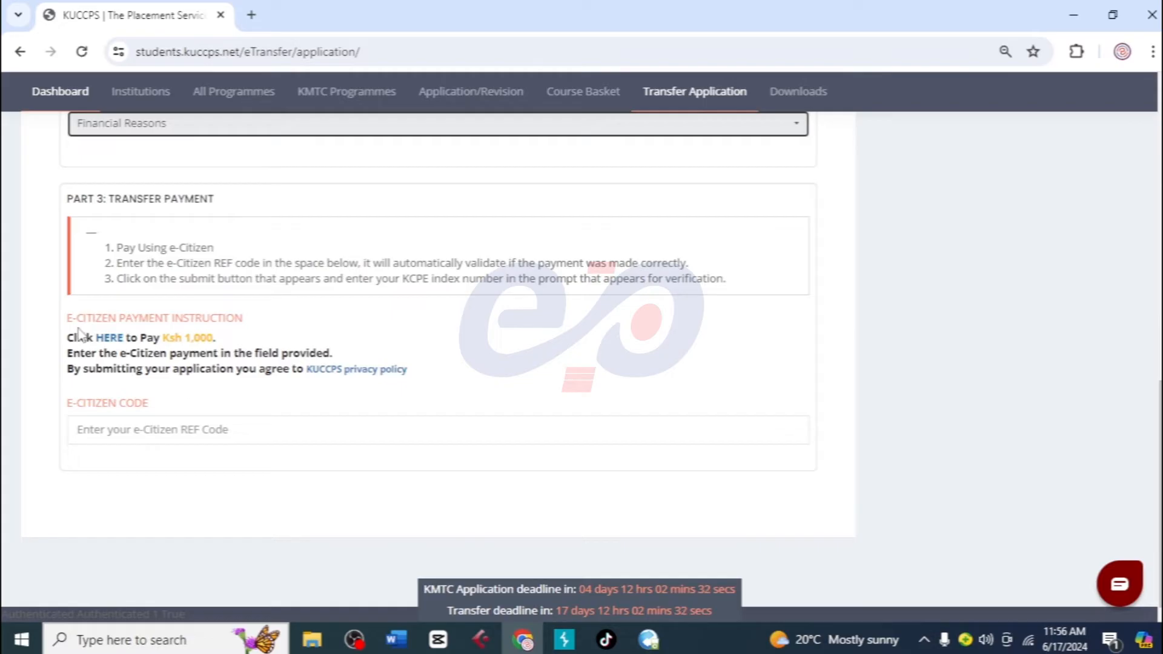
{"action": "left_click_drag", "start_coordinate": [67, 317], "coordinate": [261, 353]}
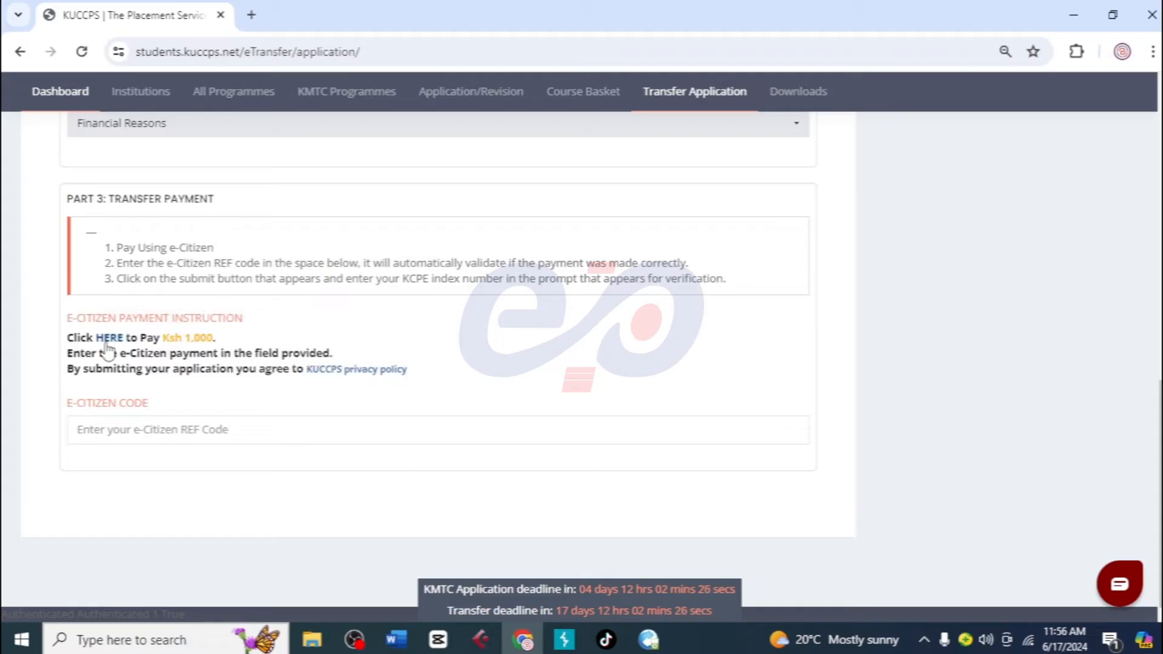
{"action": "left_click", "coordinate": [108, 338]}
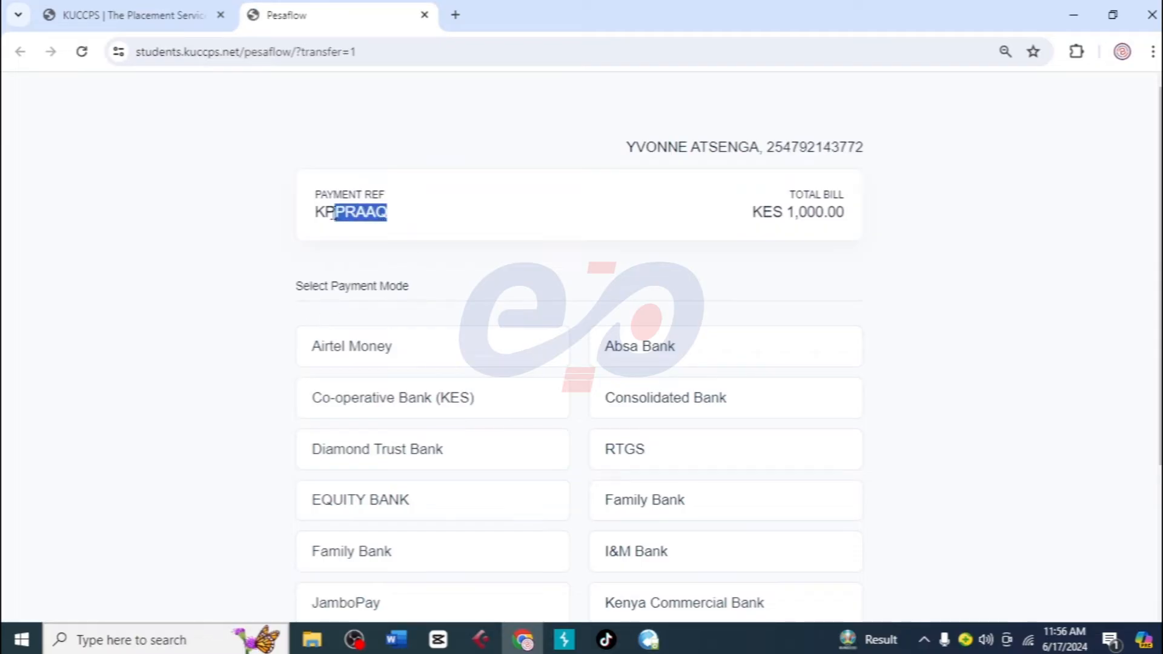
{"action": "right_click", "coordinate": [350, 212]}
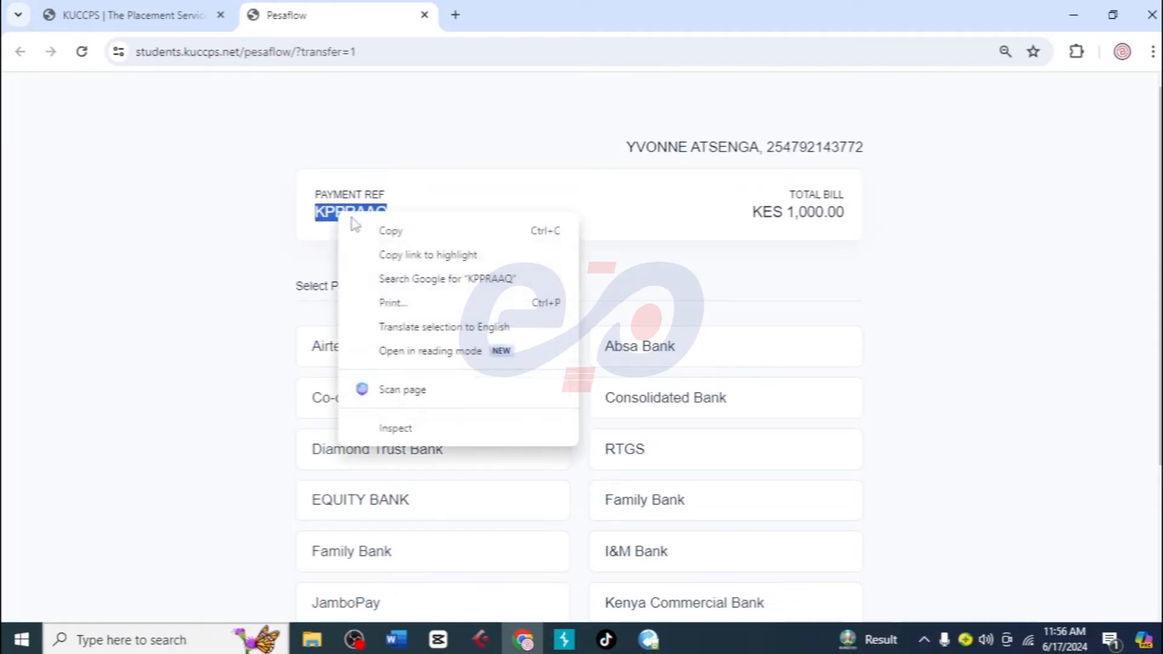
{"action": "left_click", "coordinate": [495, 290]}
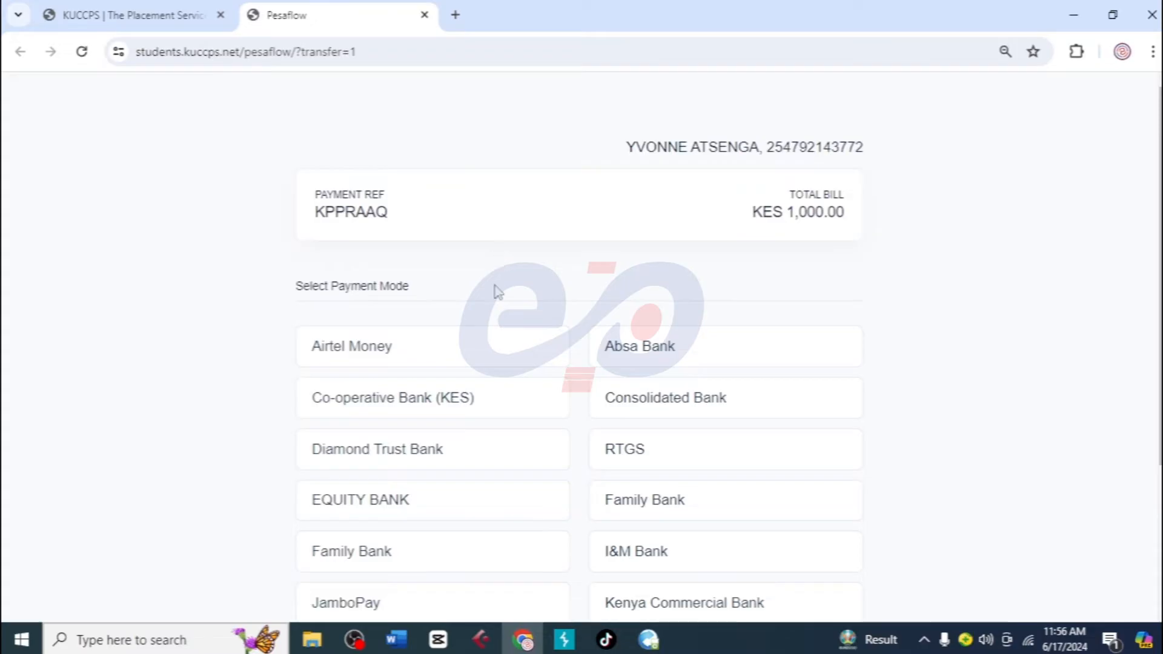
{"action": "scroll", "scroll_direction": "down", "scroll_amount": 3}
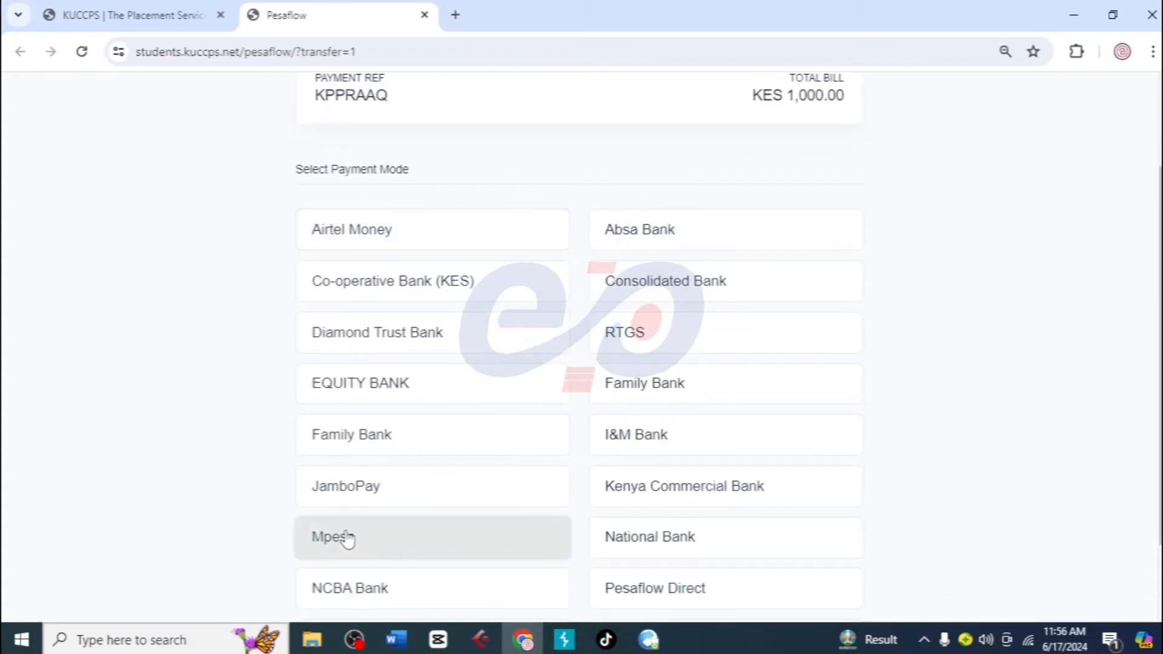
{"action": "left_click", "coordinate": [334, 536]}
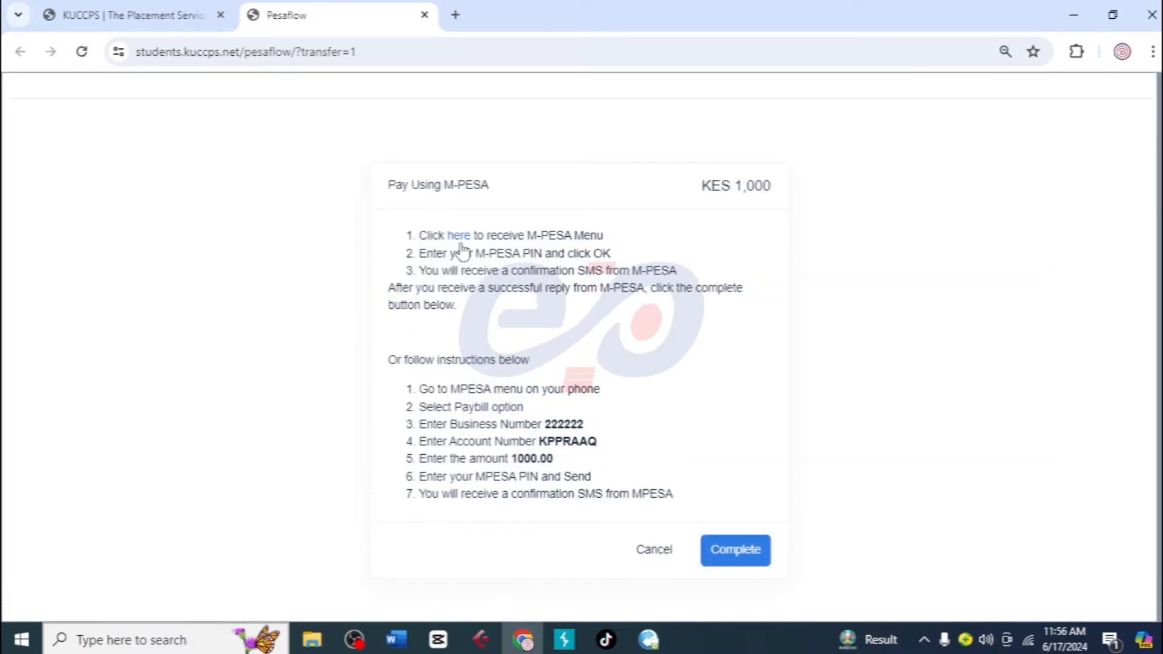
Step: Initiate the M-PESA phone prompt, fall back to manual paybill payment, and mark it Complete
{"action": "left_click", "coordinate": [458, 235]}
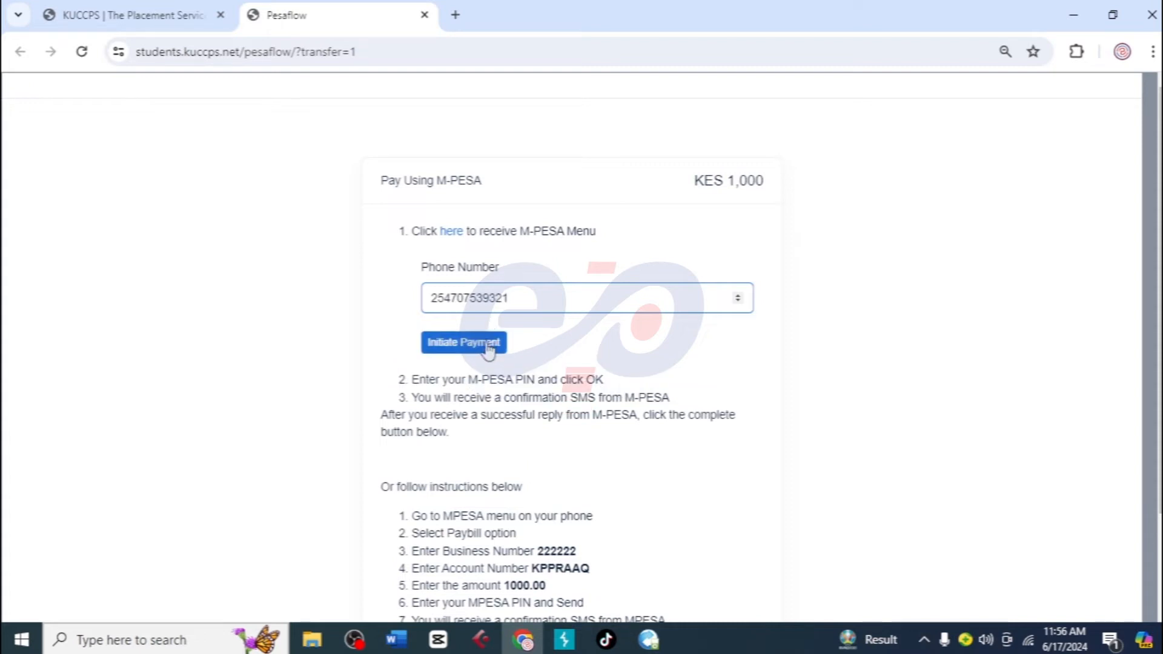
{"action": "left_click", "coordinate": [464, 341]}
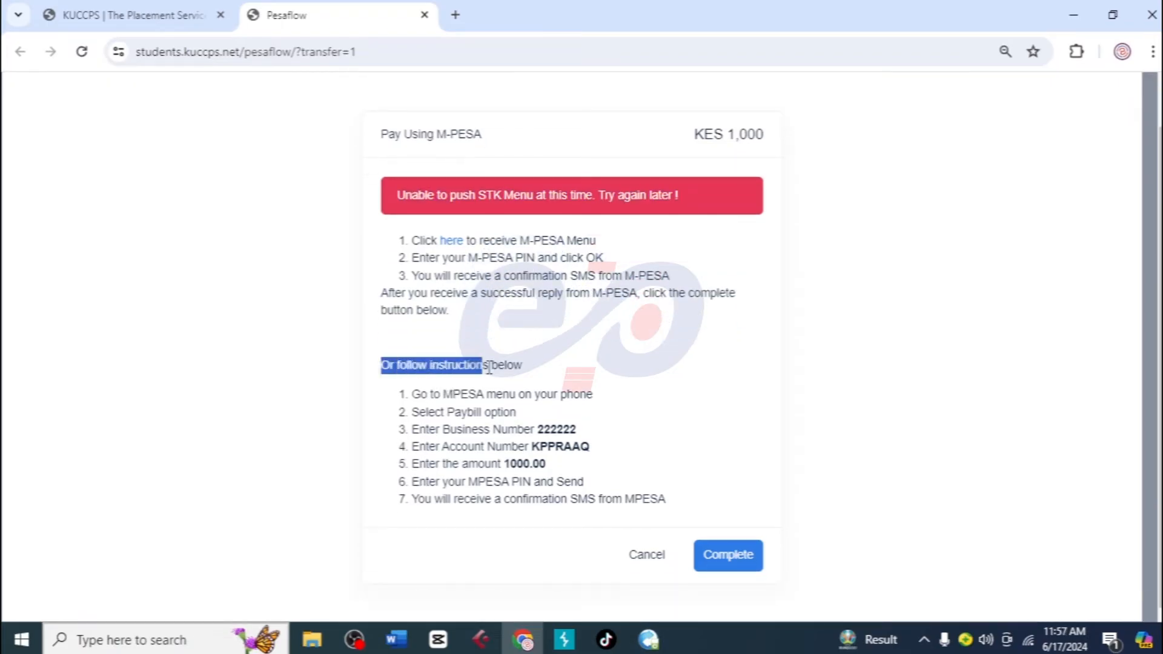
{"action": "left_click_drag", "start_coordinate": [485, 365], "coordinate": [552, 375]}
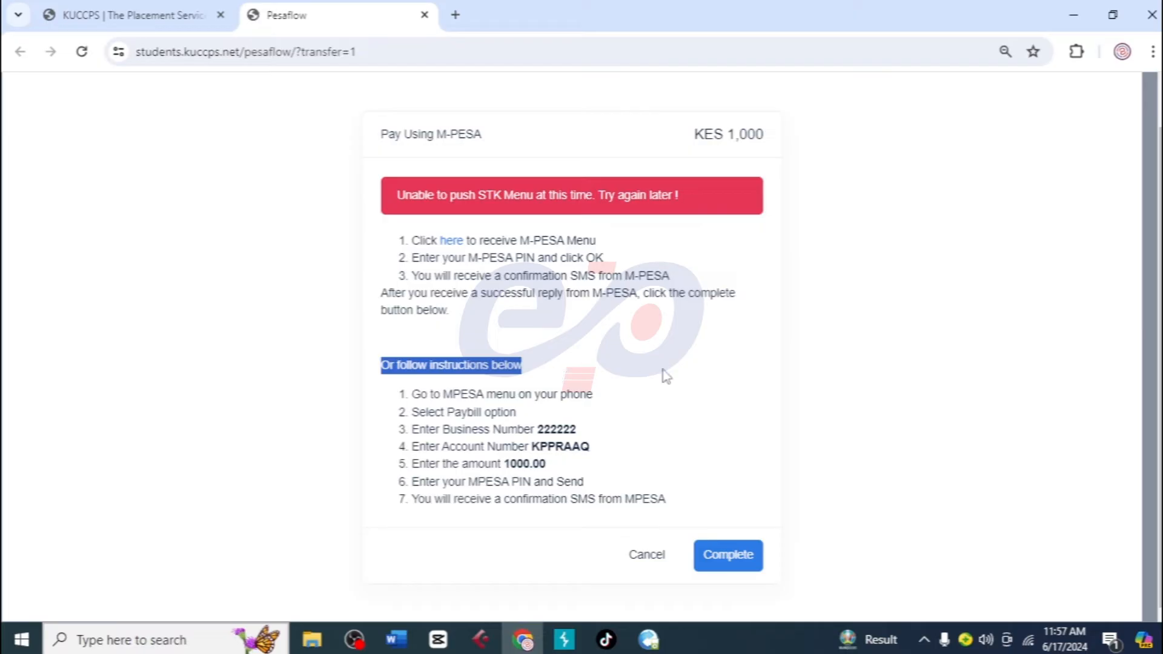
{"action": "left_click", "coordinate": [727, 554]}
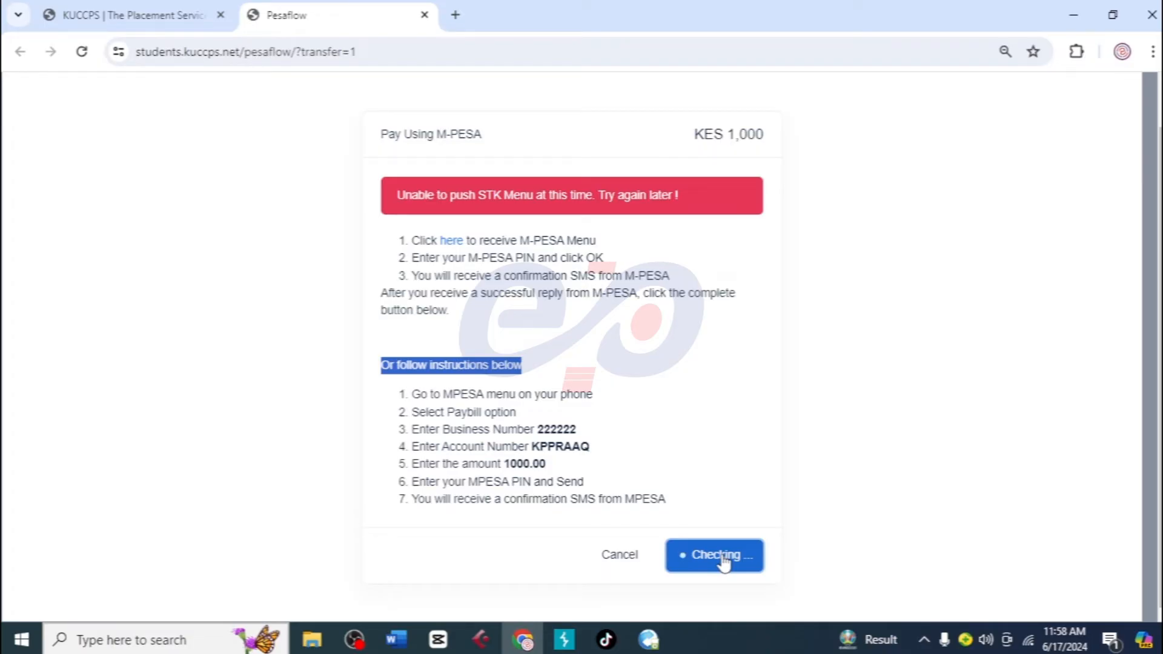
{"action": "left_click", "coordinate": [713, 555]}
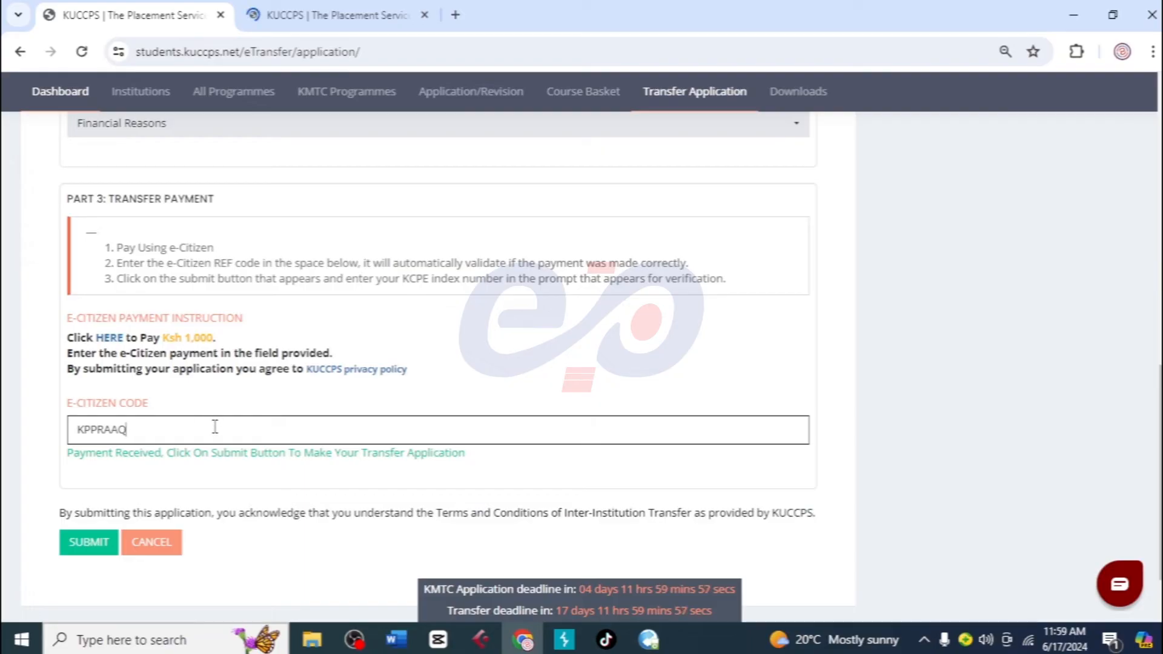
{"action": "left_click", "coordinate": [89, 541]}
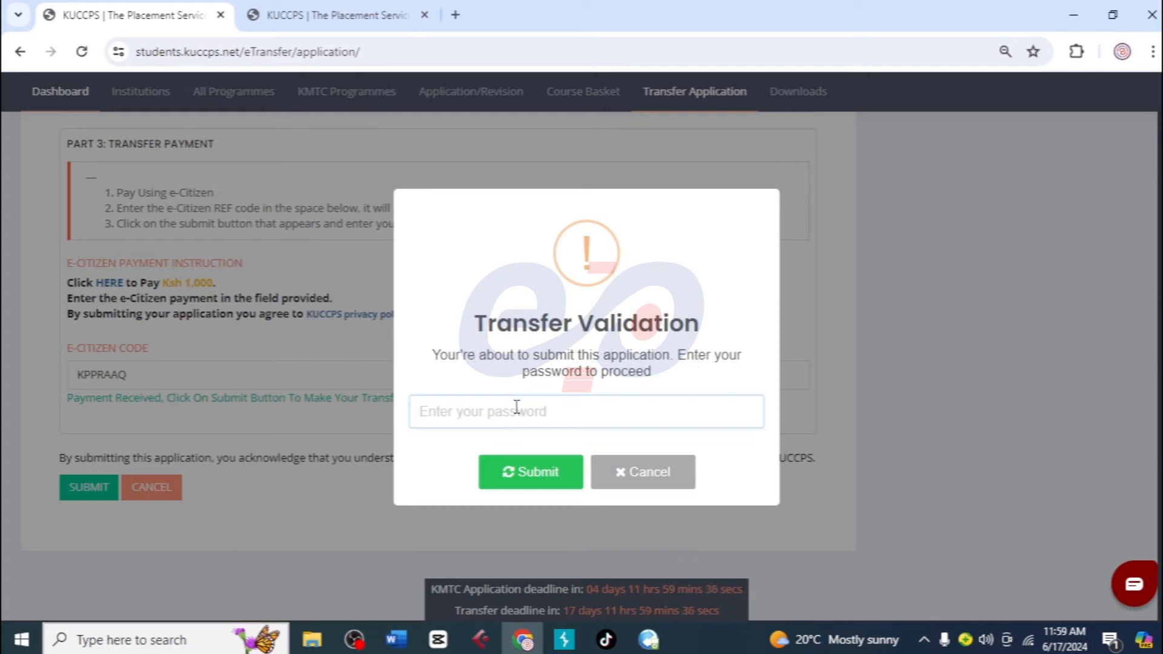
Step: Validate with the account password so the University of Embu transfer is listed awaiting endorsement
{"action": "type", "text": "•"}
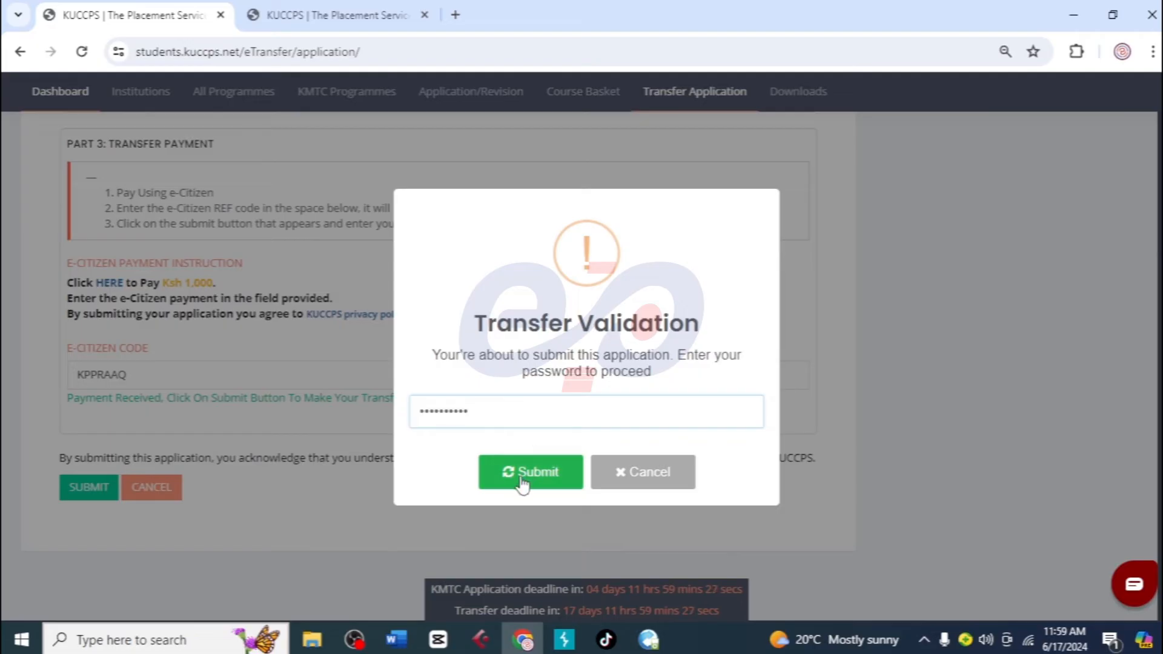
{"action": "left_click", "coordinate": [531, 471]}
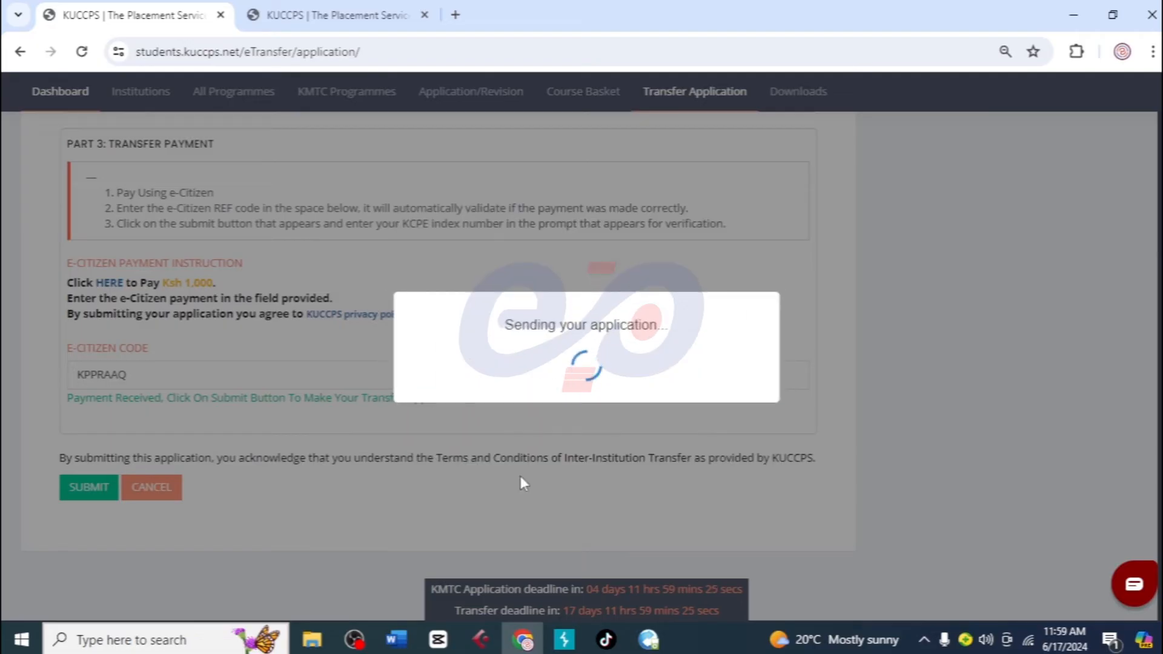
{"action": "left_click", "coordinate": [89, 486]}
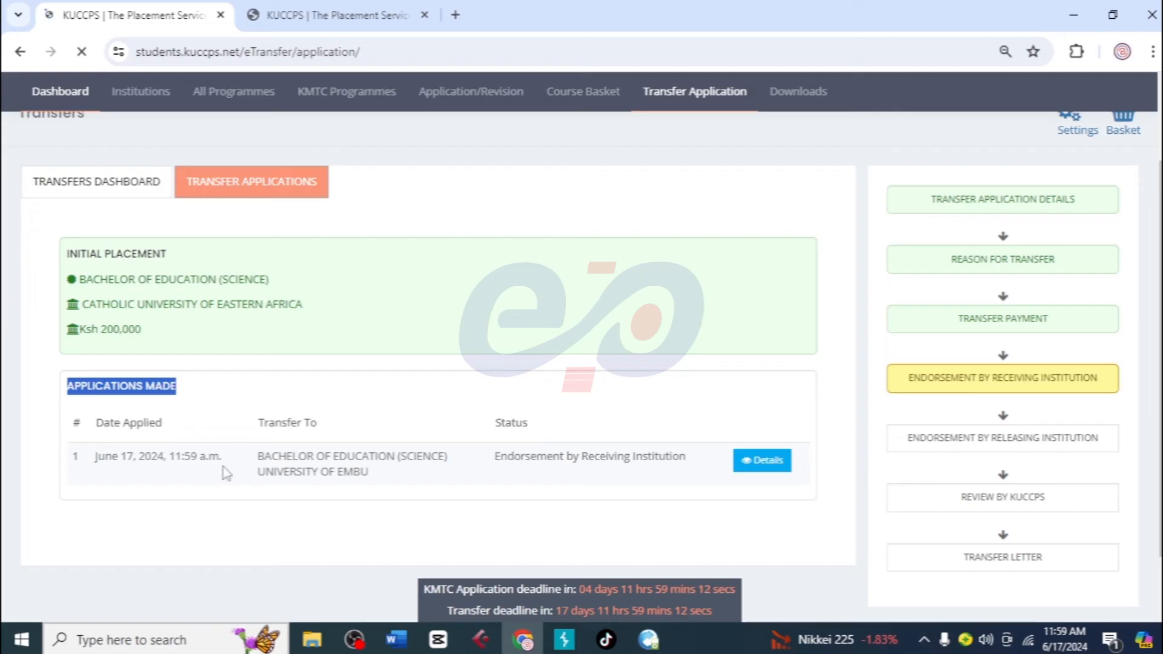
{"action": "mouse_move", "coordinate": [578, 496]}
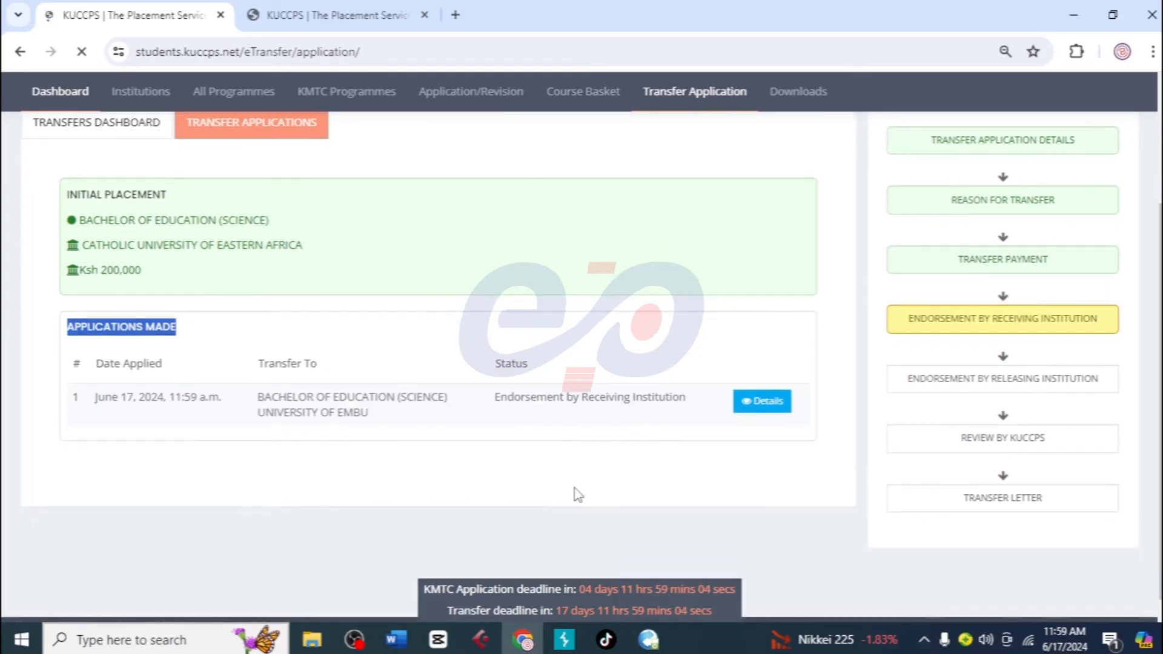
{"action": "mouse_move", "coordinate": [963, 375]}
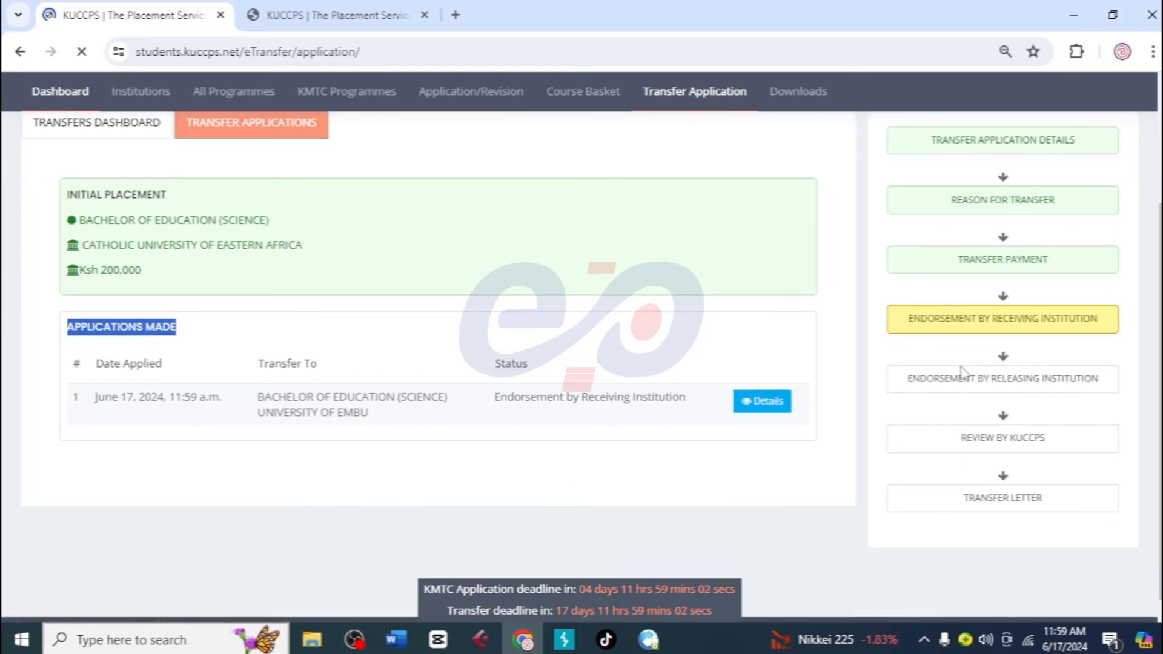
{"action": "mouse_move", "coordinate": [1033, 436]}
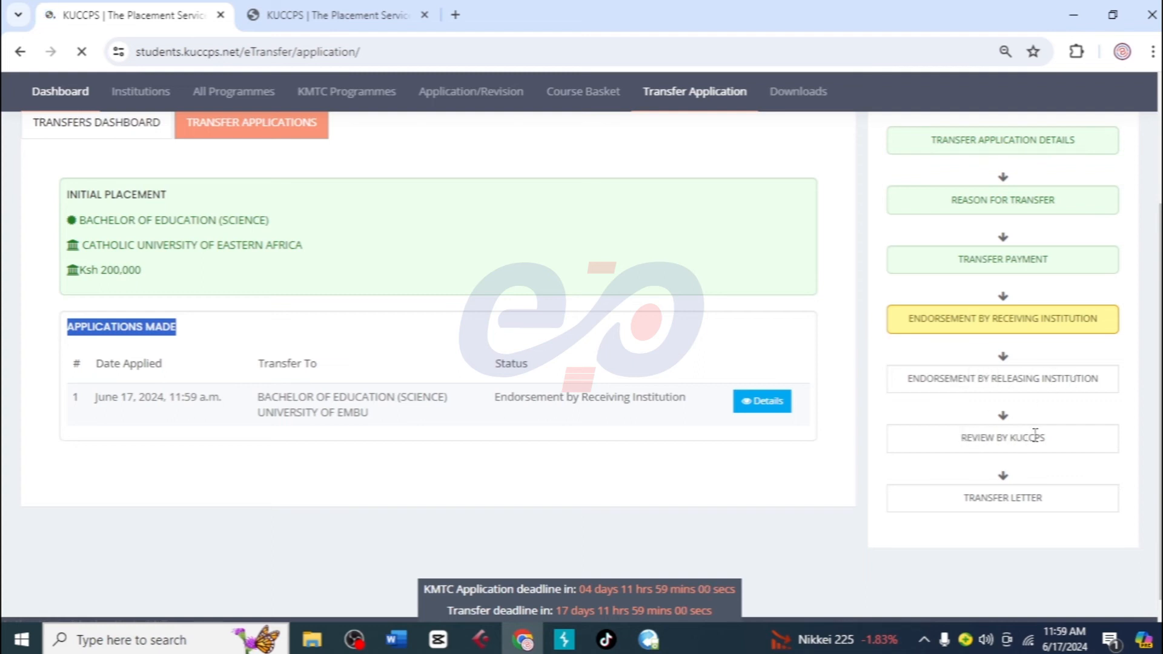